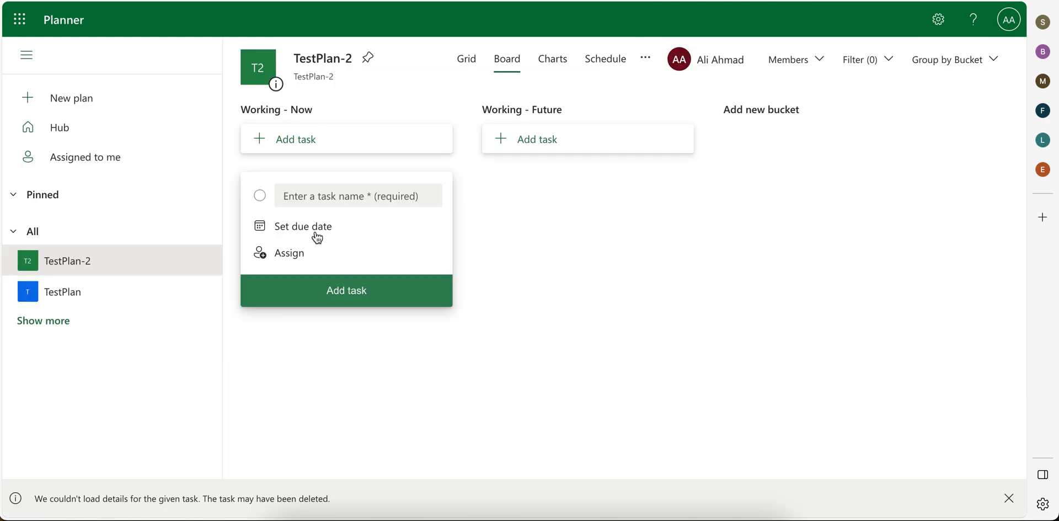
Create a task named 'Test Task 1' in TestPlan-2's Working - Now bucket
{"action": "type", "text": "Test Task 1"}
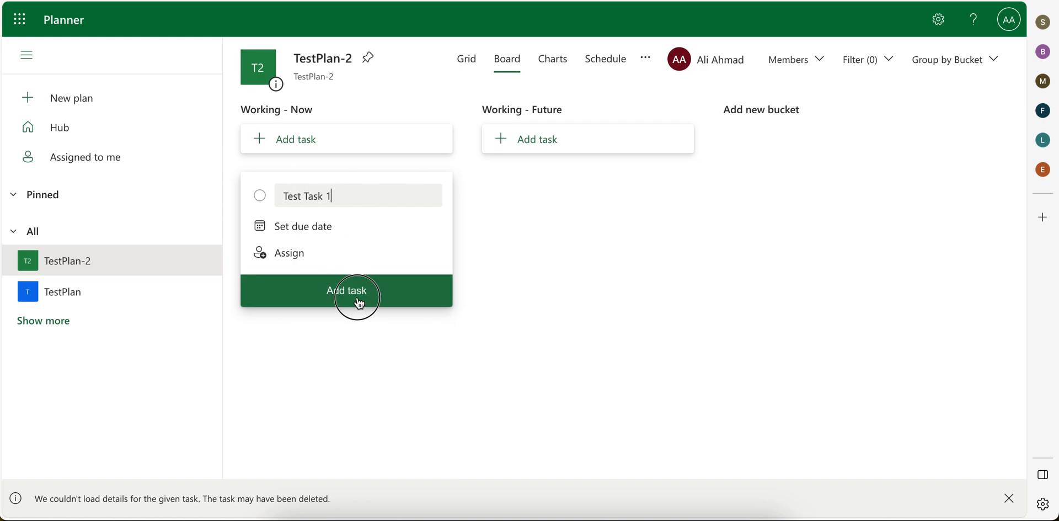
{"action": "left_click", "coordinate": [354, 291]}
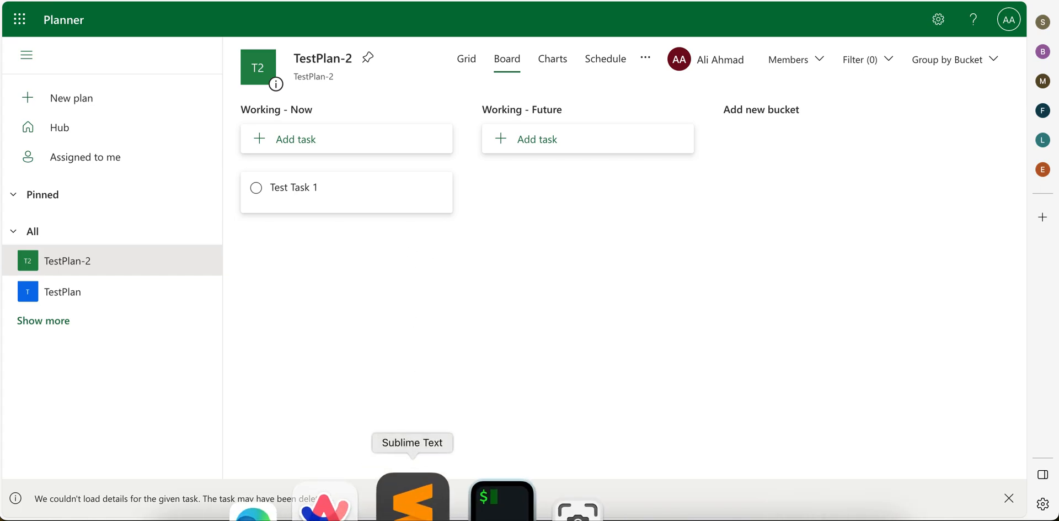
Add a URL link attachment with display text 'Test Link' to Test Task 1
{"action": "left_click", "coordinate": [413, 503]}
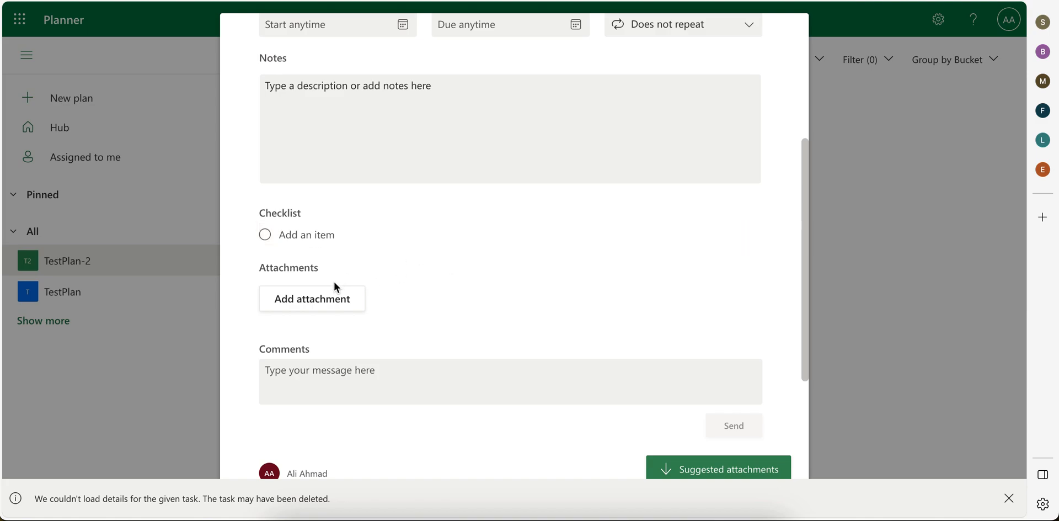
{"action": "left_click", "coordinate": [312, 299]}
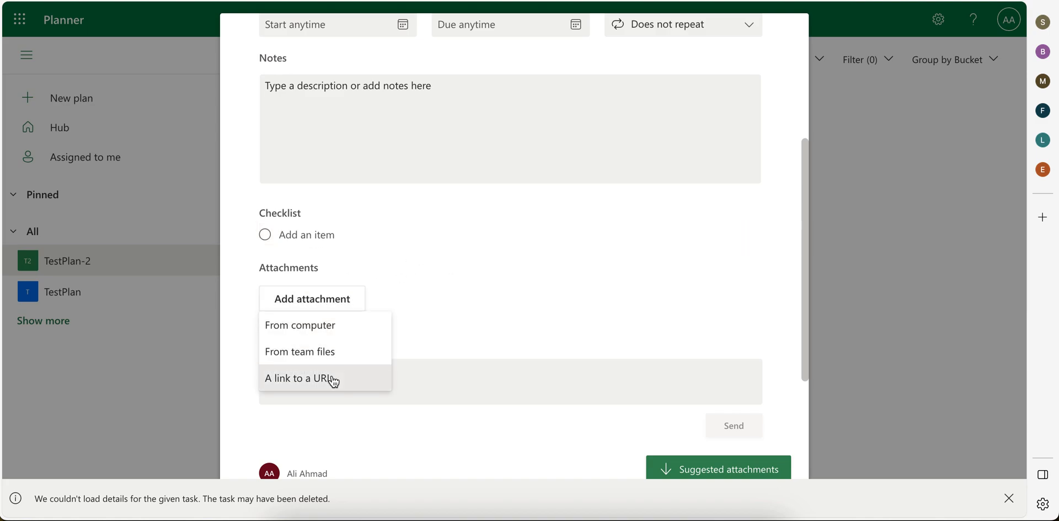
{"action": "left_click", "coordinate": [324, 378]}
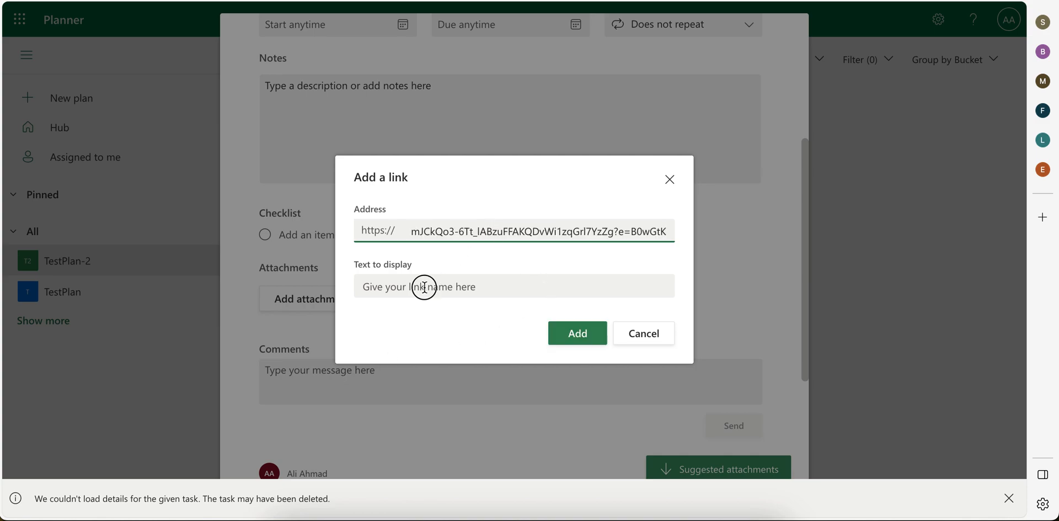
{"action": "type", "text": "Test L"}
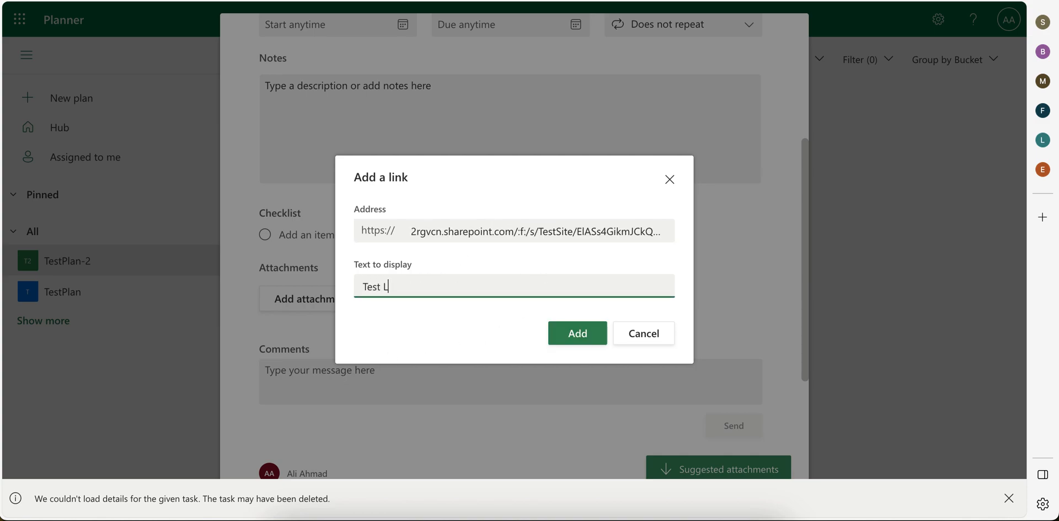
{"action": "left_click", "coordinate": [577, 333]}
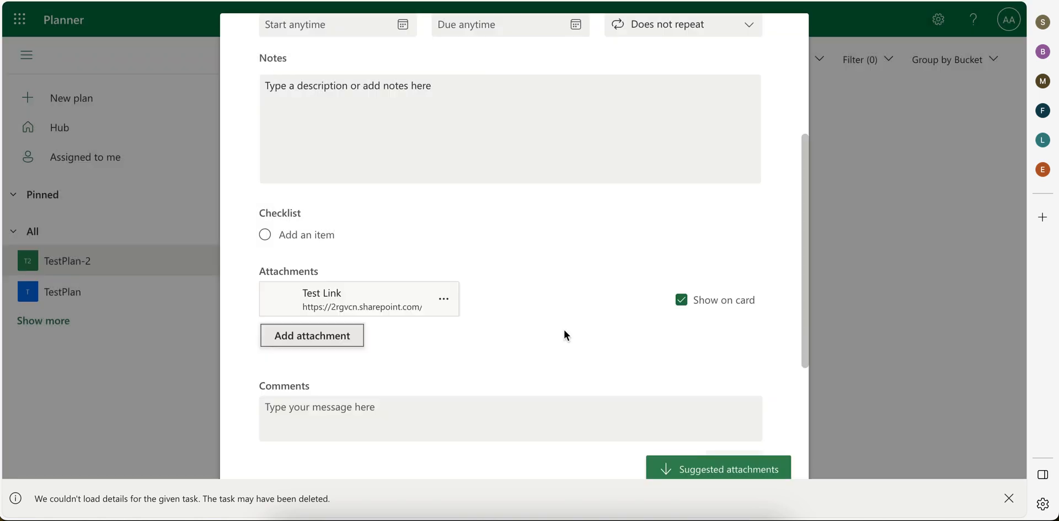
{"action": "scroll", "scroll_direction": "down", "scroll_amount": 3}
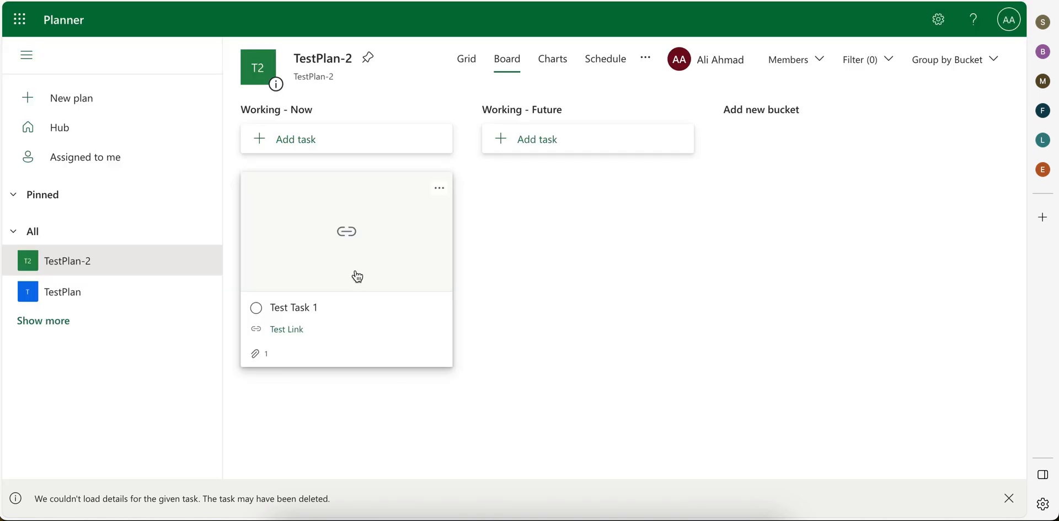
{"action": "mouse_move", "coordinate": [422, 194]}
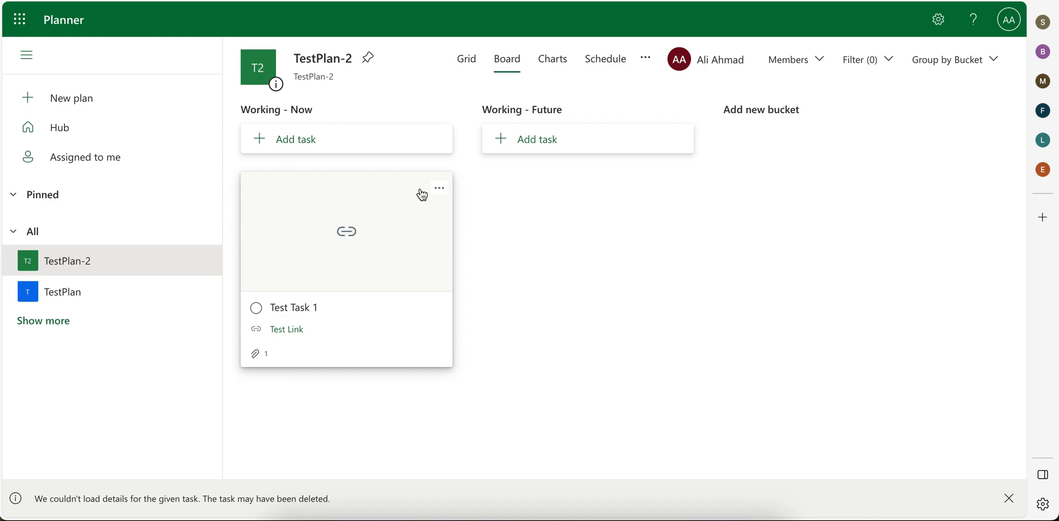
{"action": "mouse_move", "coordinate": [366, 315]}
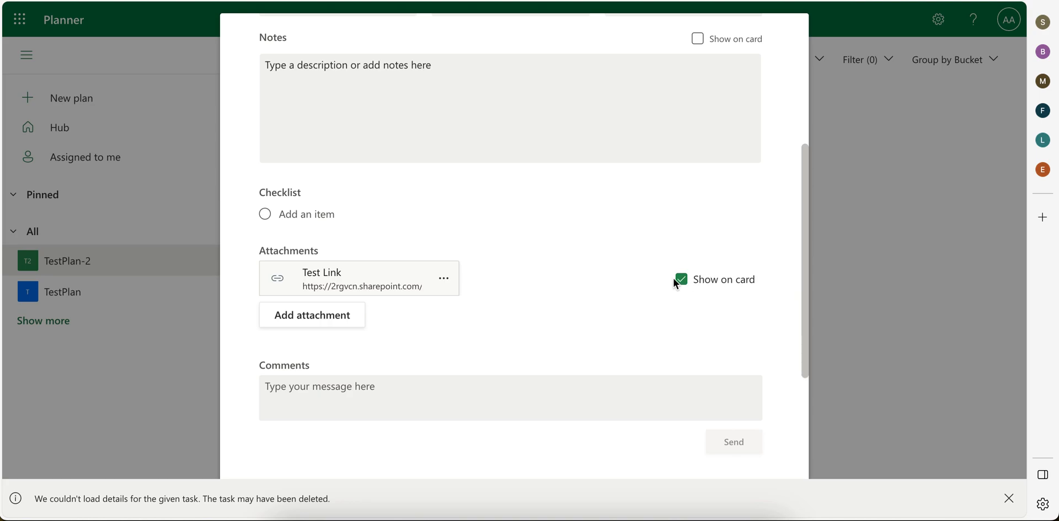
Uncheck Show on card for Test Task 1's Test Link attachment
{"action": "left_click", "coordinate": [681, 280]}
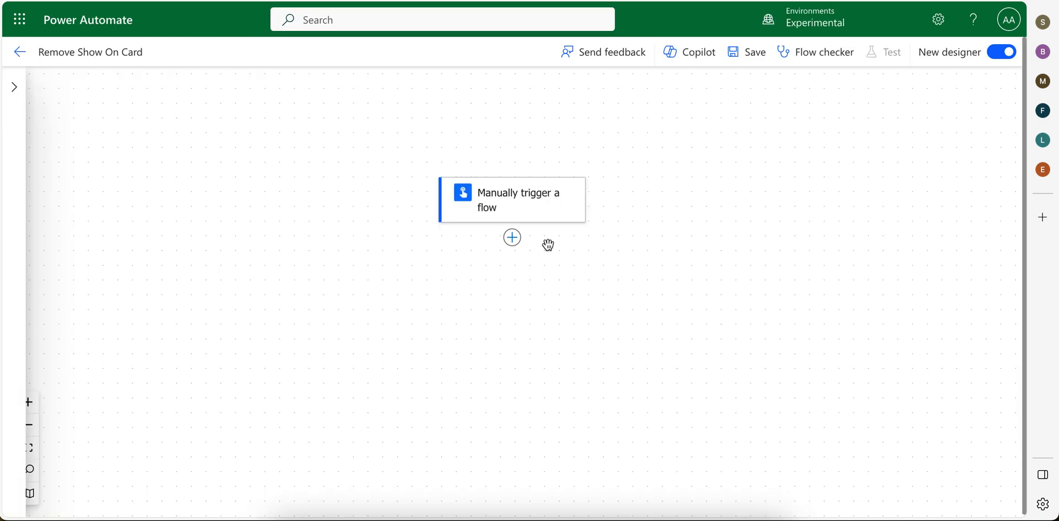
{"action": "mouse_move", "coordinate": [624, 208]}
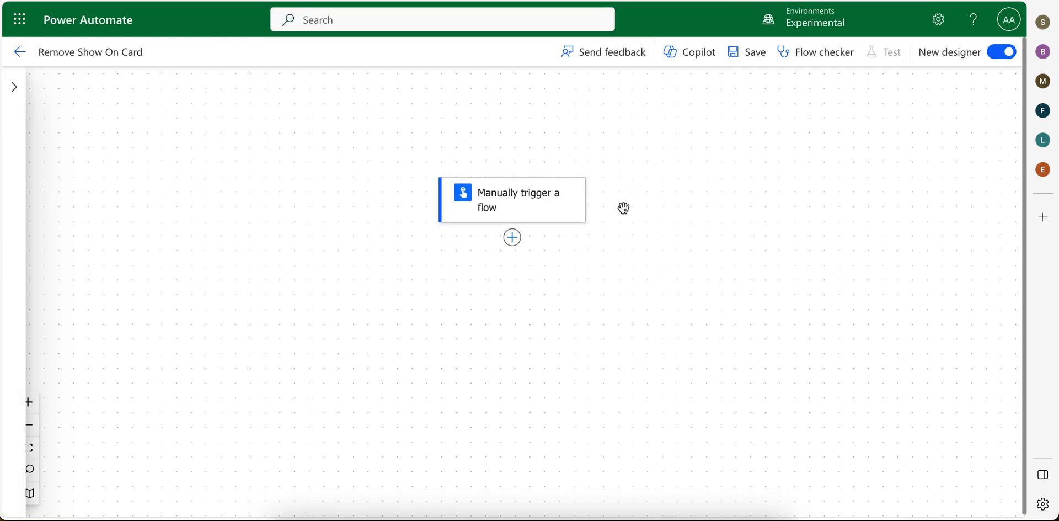
{"action": "mouse_move", "coordinate": [850, 156]}
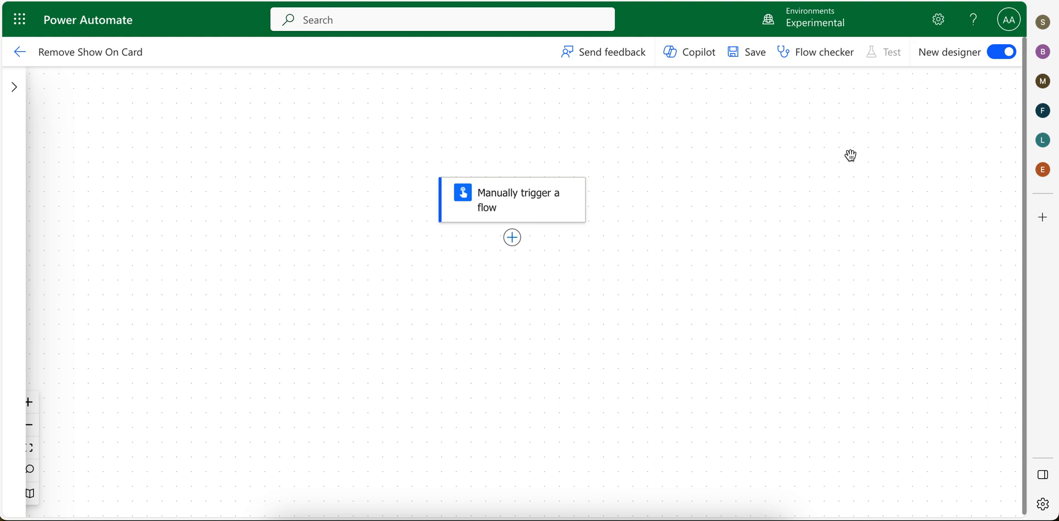
{"action": "mouse_move", "coordinate": [998, 51]}
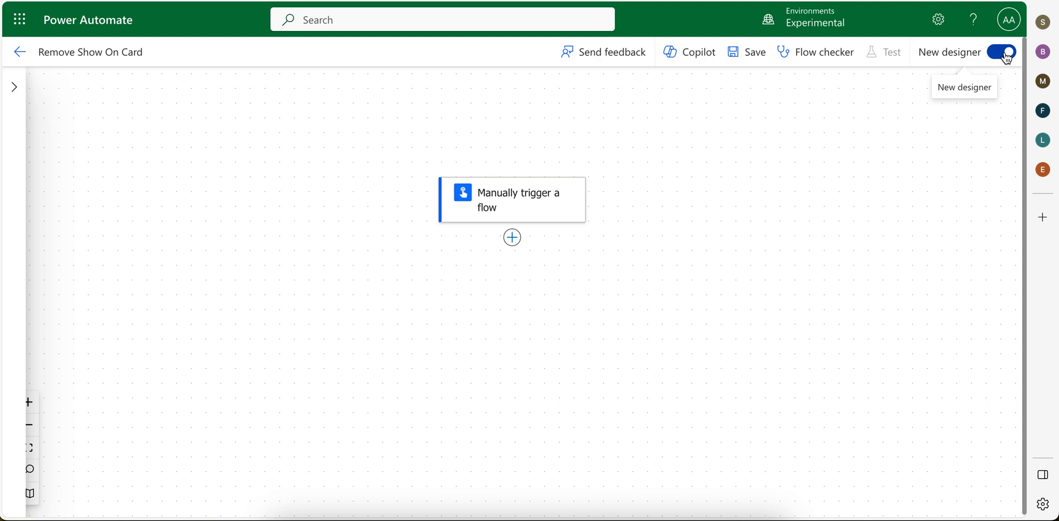
Turn off the New designer toggle in the Remove Show On Card flow
{"action": "left_click", "coordinate": [1002, 52]}
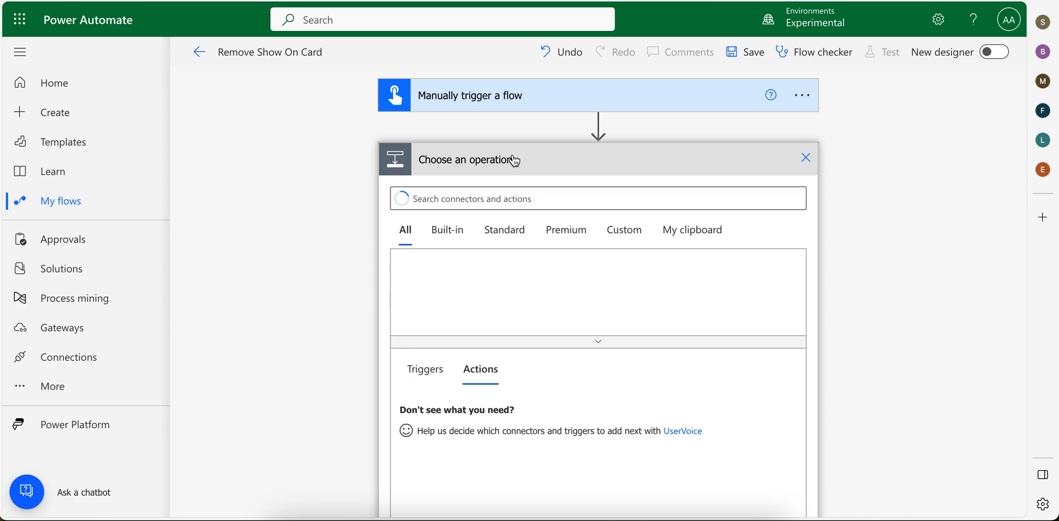
Search the operation picker for 'create task' to list Planner task actions
{"action": "type", "text": "c"}
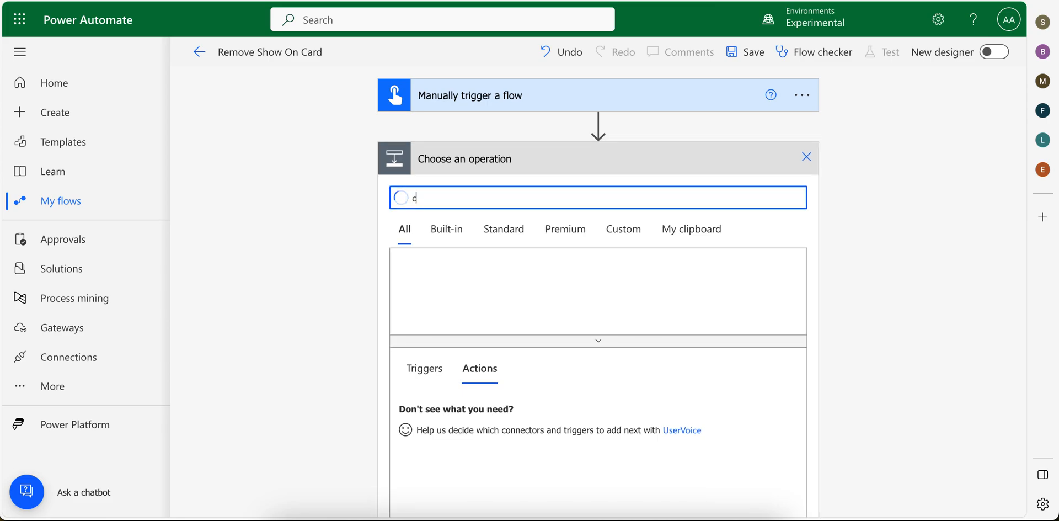
{"action": "type", "text": "reate"}
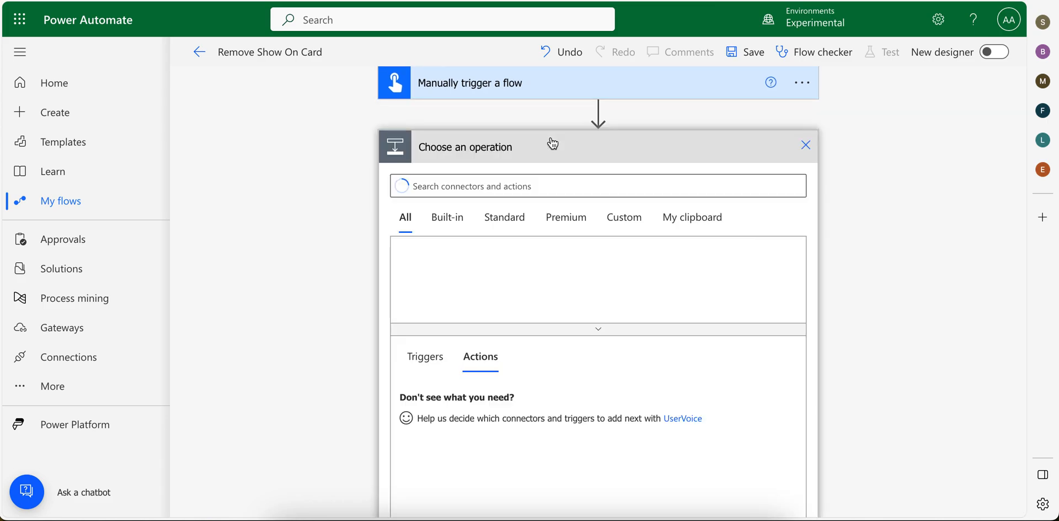
{"action": "type", "text": "create task"}
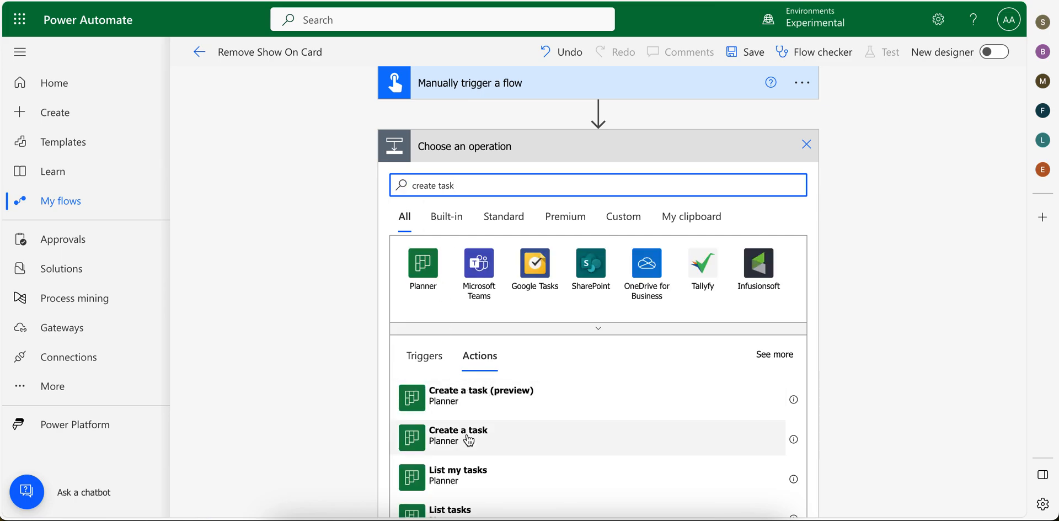
{"action": "mouse_move", "coordinate": [474, 445]}
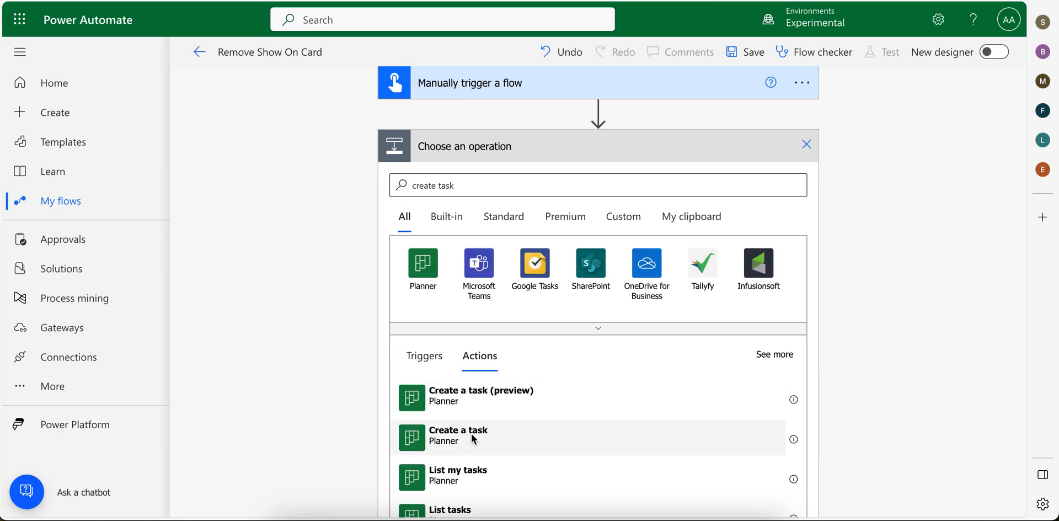
Add Planner 'Create a task' with TestPlan-2 group and plan, bucket Working - Now
{"action": "left_click", "coordinate": [458, 437]}
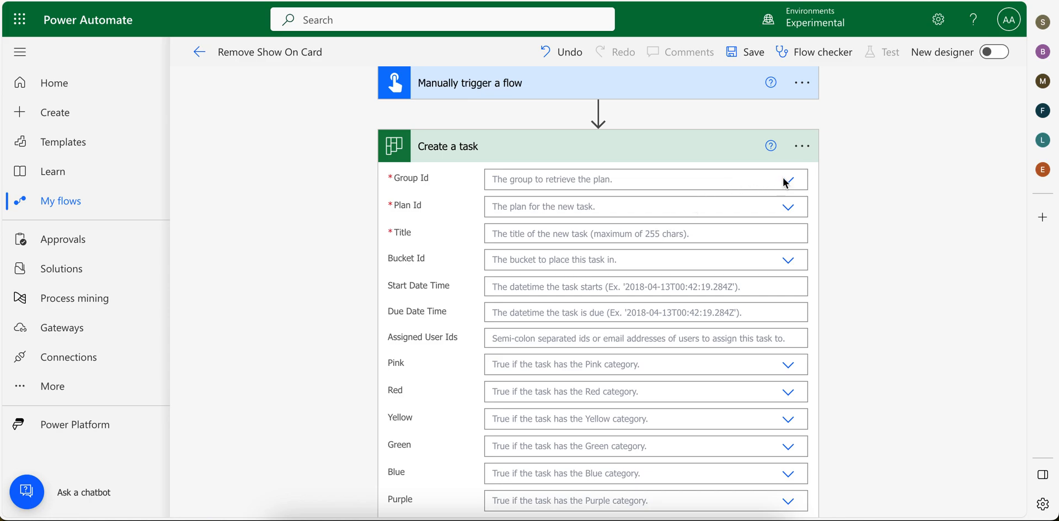
{"action": "mouse_move", "coordinate": [789, 181]}
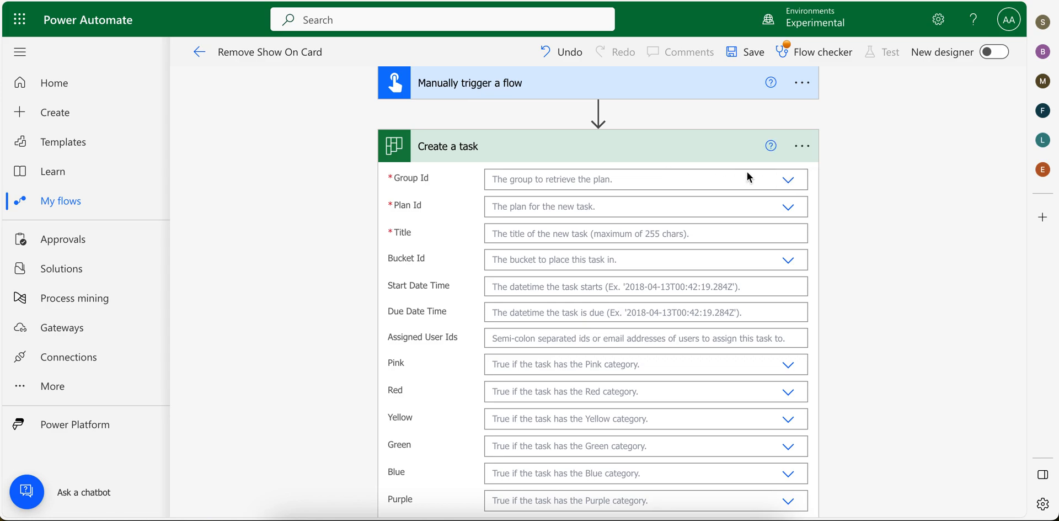
{"action": "left_click", "coordinate": [788, 179]}
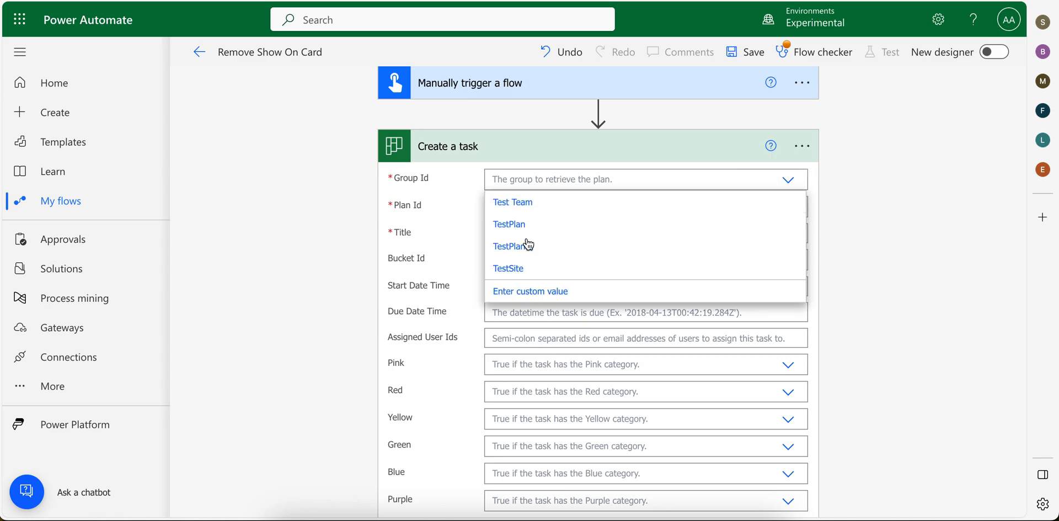
{"action": "left_click", "coordinate": [509, 246]}
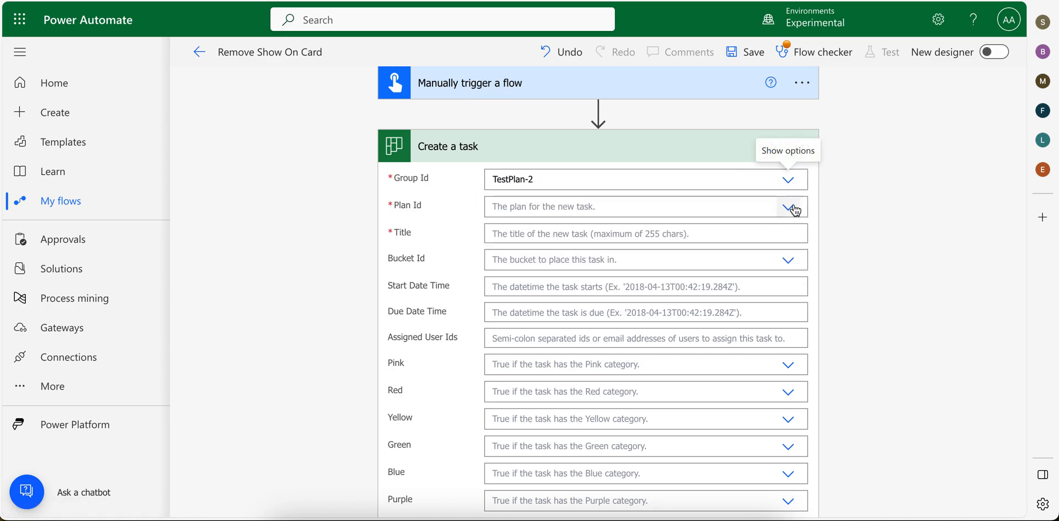
{"action": "left_click", "coordinate": [789, 206]}
{"action": "type", "text": "Test Title 1"}
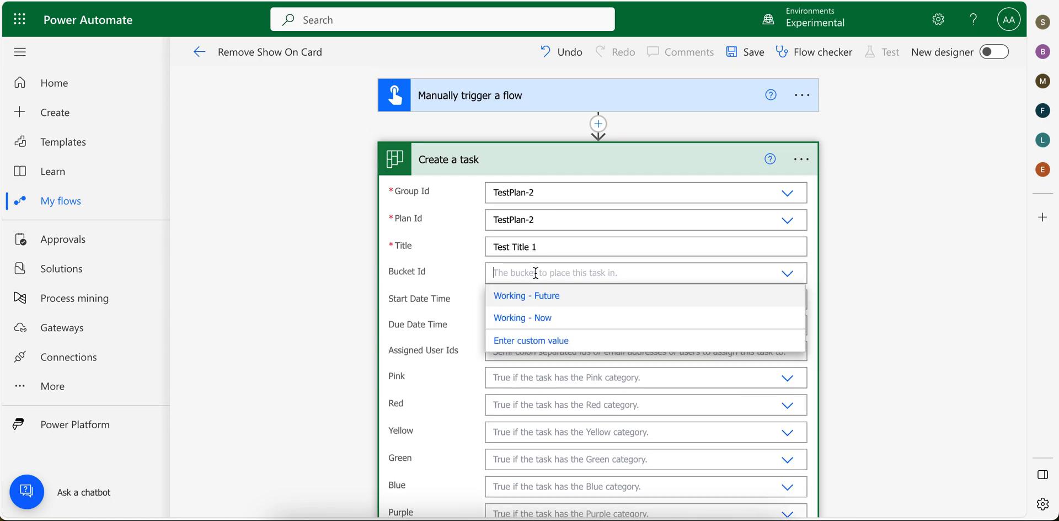
{"action": "left_click", "coordinate": [523, 318]}
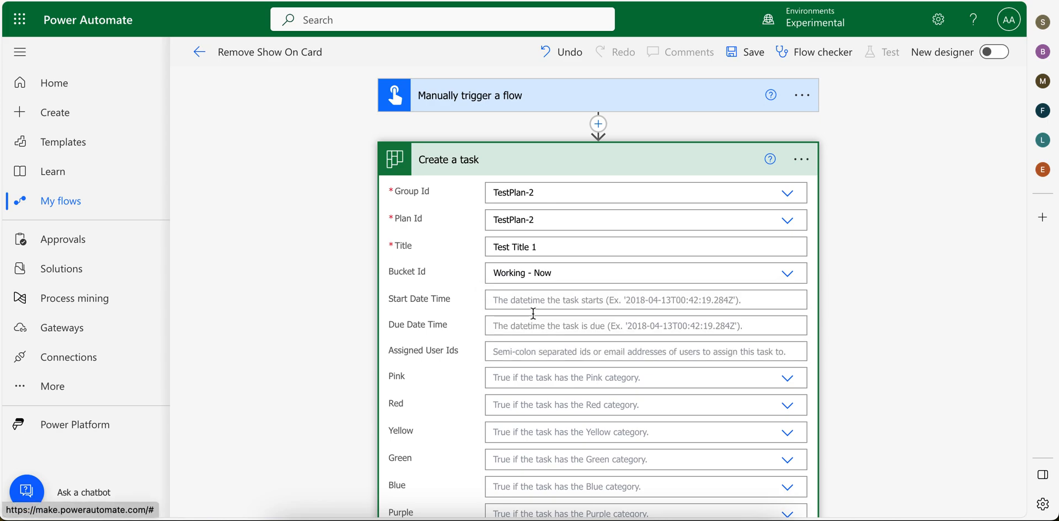
{"action": "scroll", "scroll_direction": "down", "scroll_amount": 3}
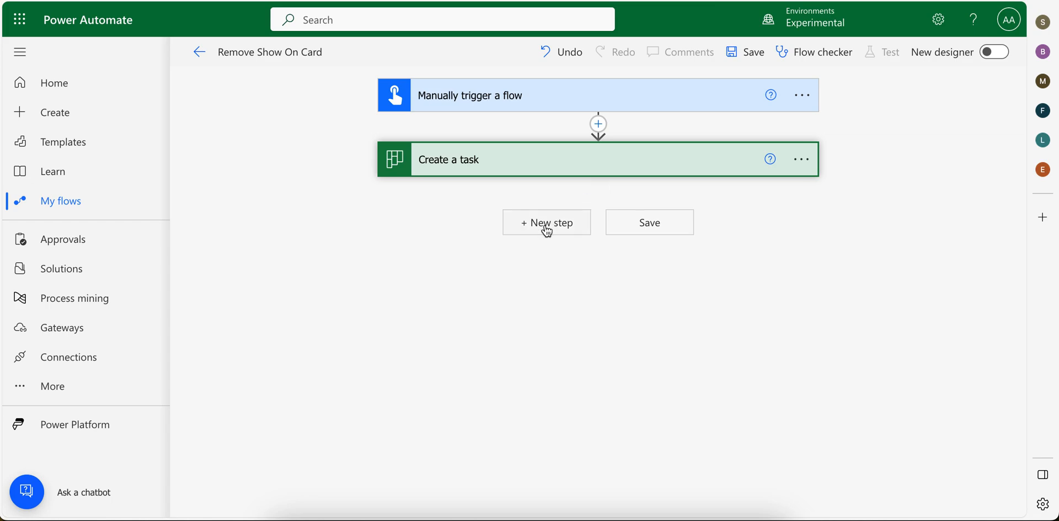
Search 'update task' and add Planner's 'Update task details' action
{"action": "left_click", "coordinate": [546, 222]}
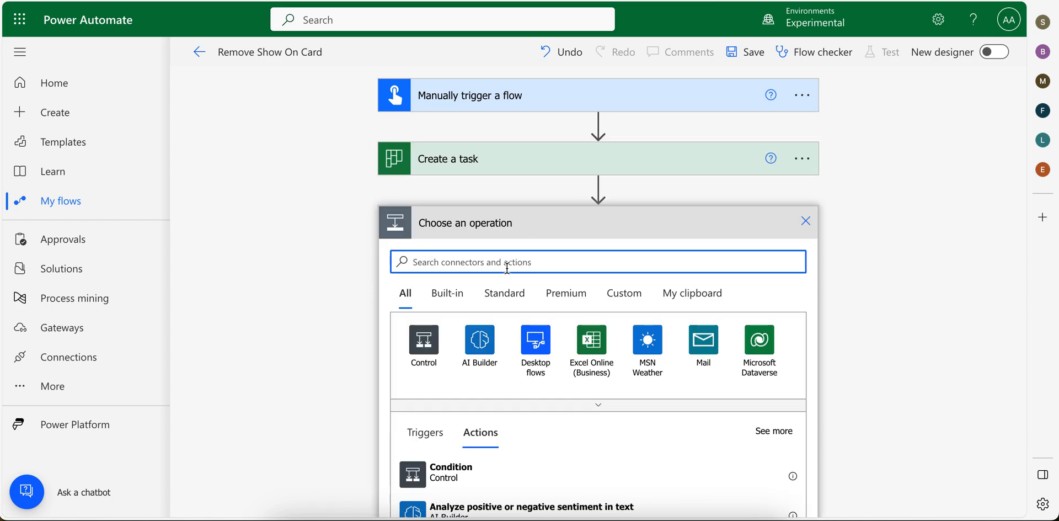
{"action": "type", "text": "update"}
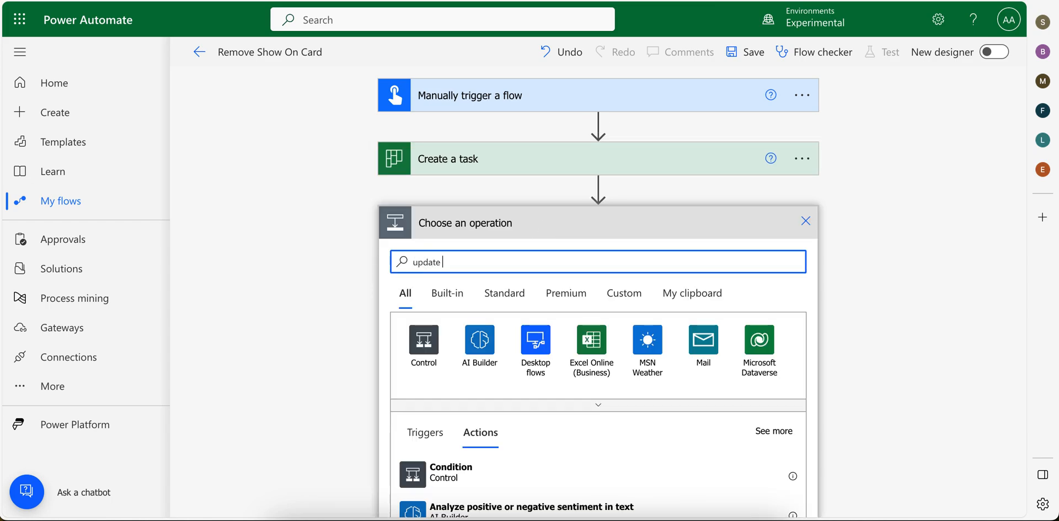
{"action": "type", "text": "task"}
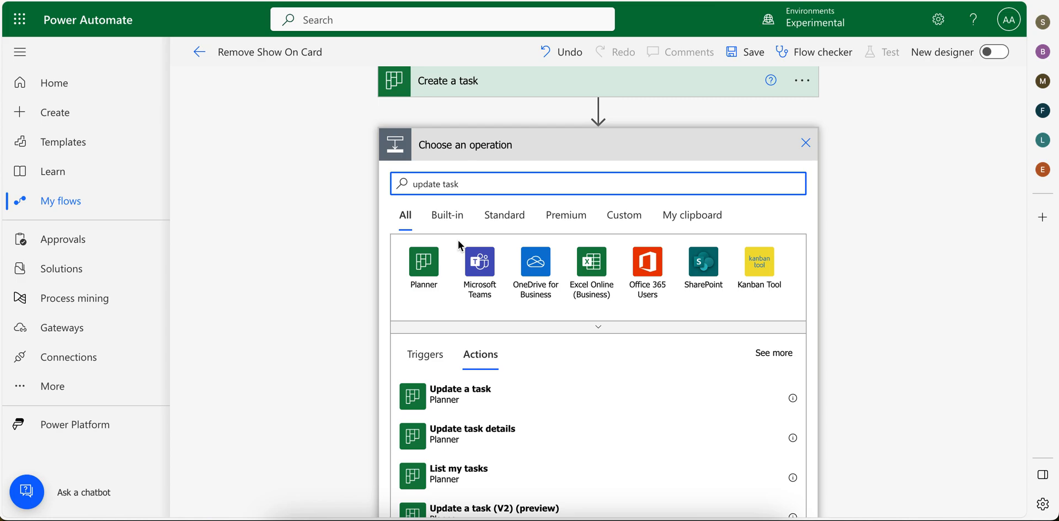
{"action": "mouse_move", "coordinate": [483, 434]}
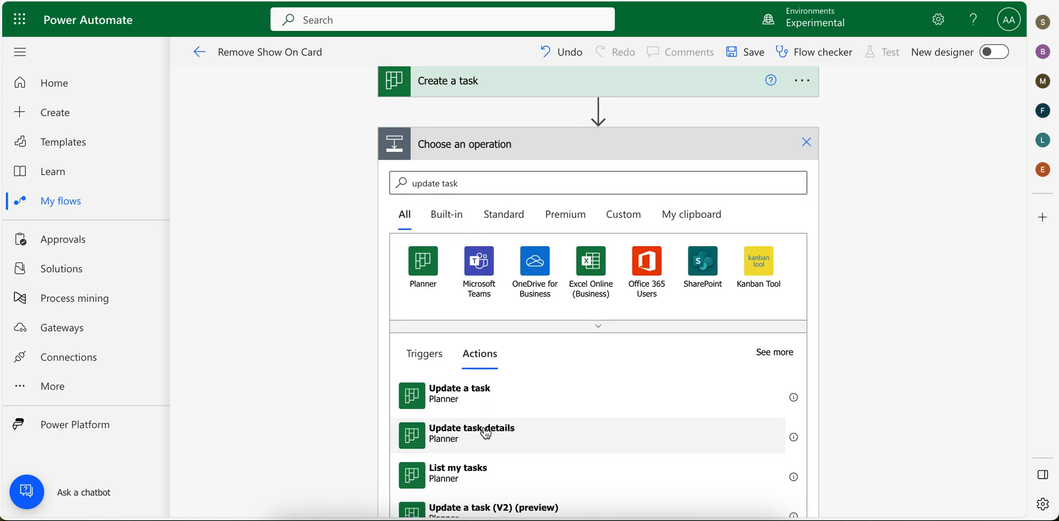
{"action": "left_click", "coordinate": [471, 434]}
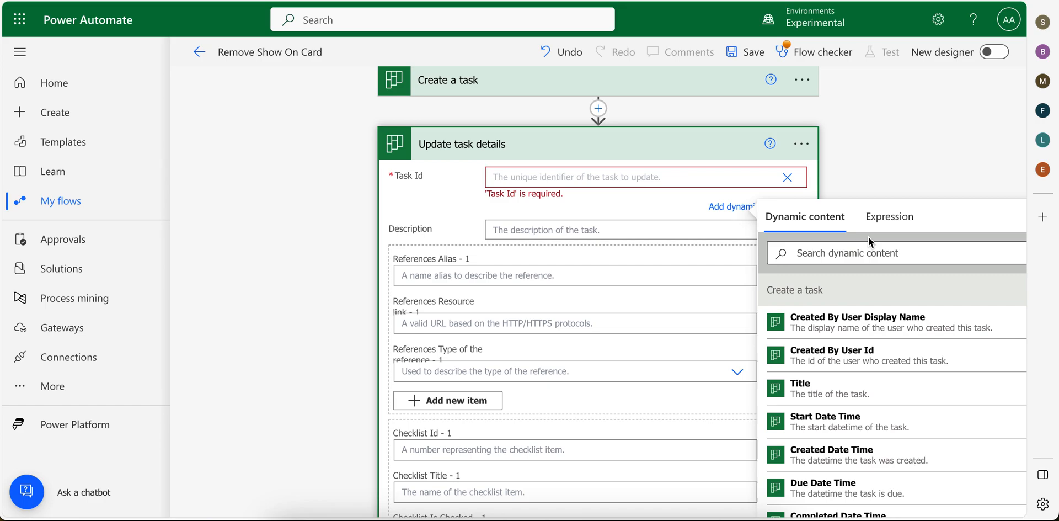
{"action": "type", "text": "id"}
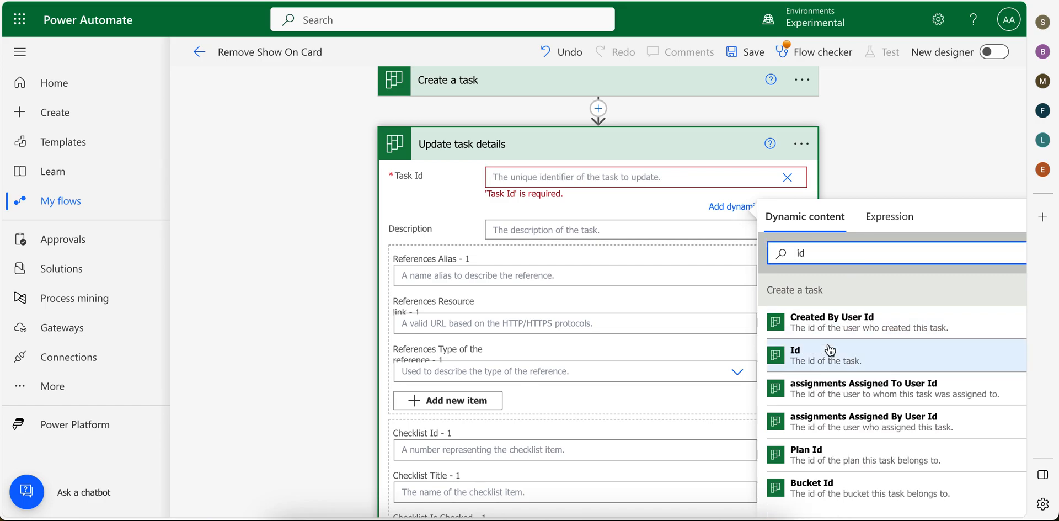
{"action": "left_click", "coordinate": [795, 355]}
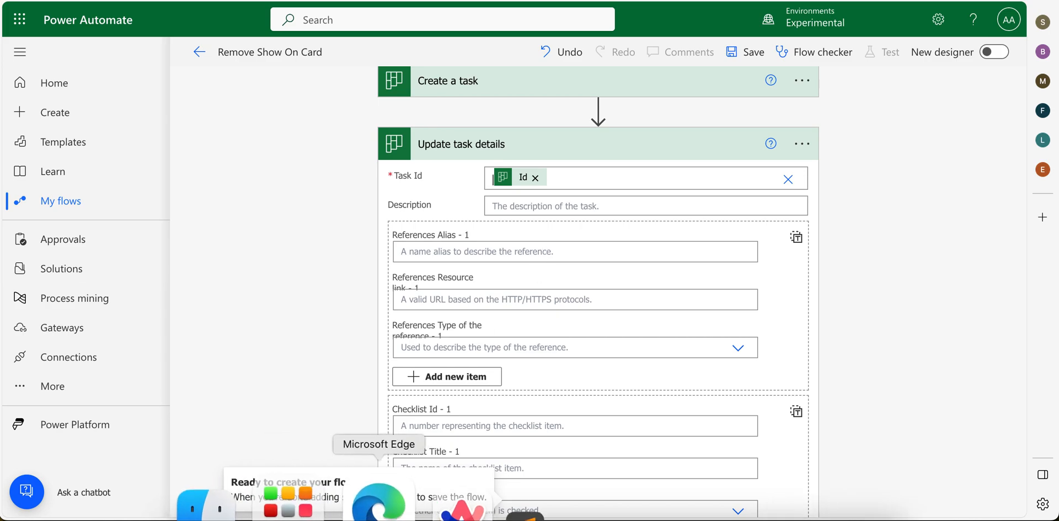
{"action": "left_click", "coordinate": [547, 252]}
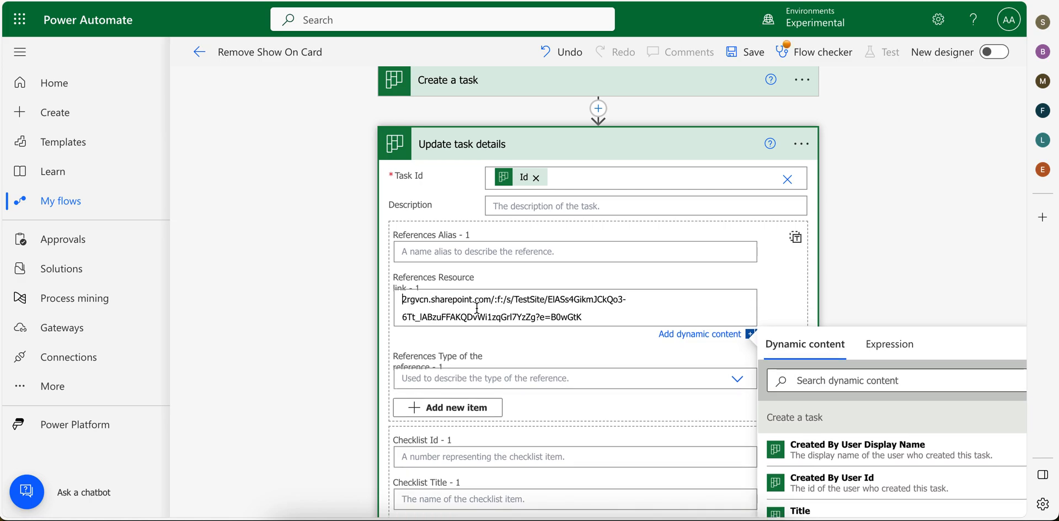
{"action": "type", "text": "T"}
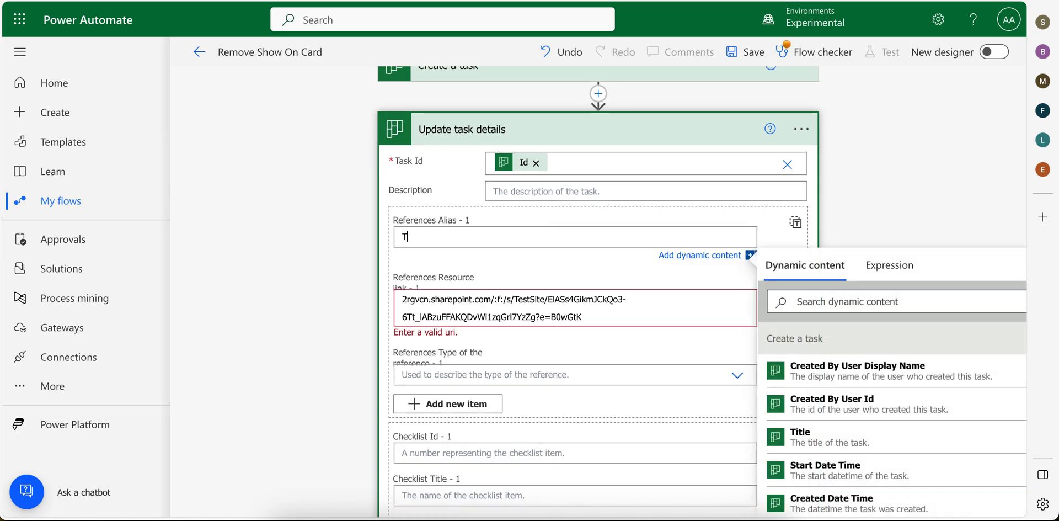
{"action": "type", "text": "est"}
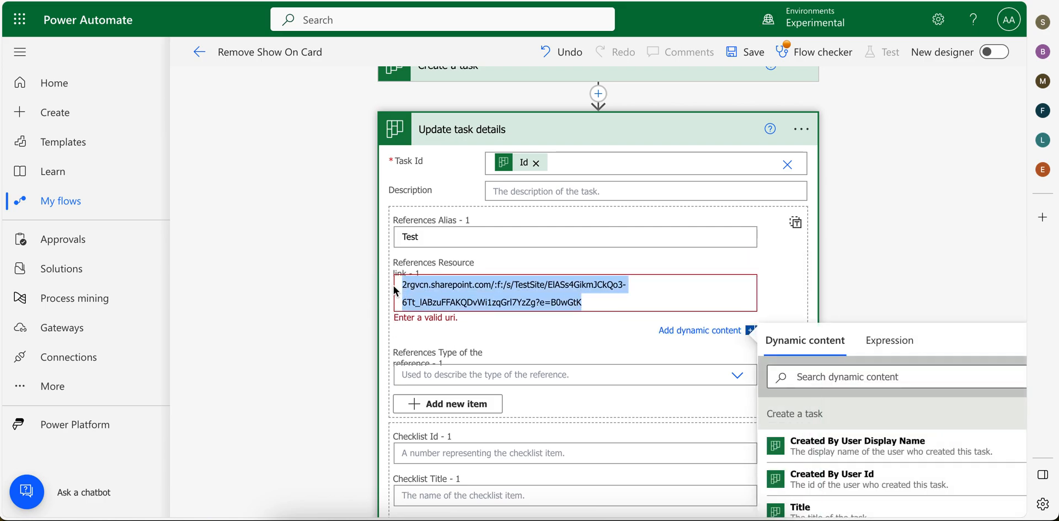
{"action": "type", "text": "wwwWelcome Welccome"}
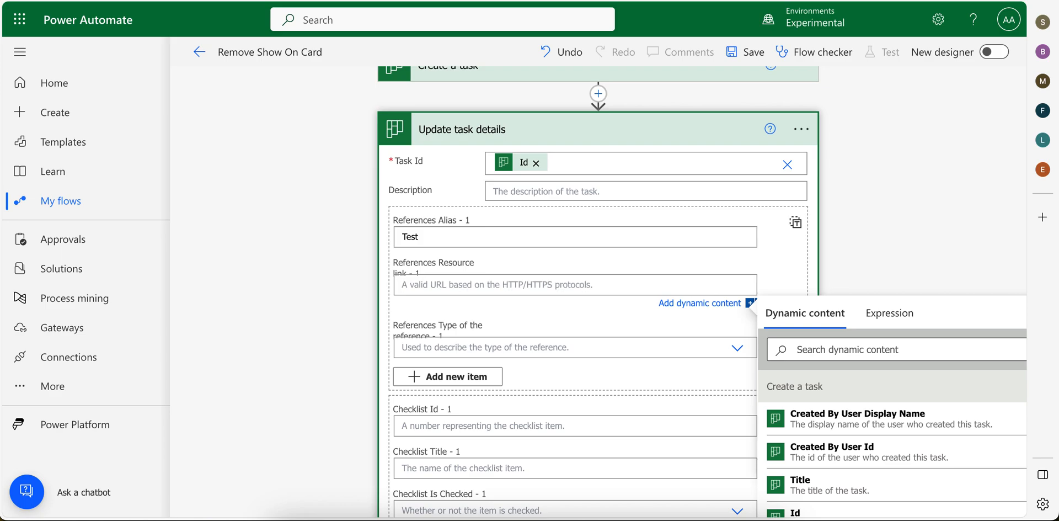
{"action": "type", "text": "https://make.powerautomate.com/"}
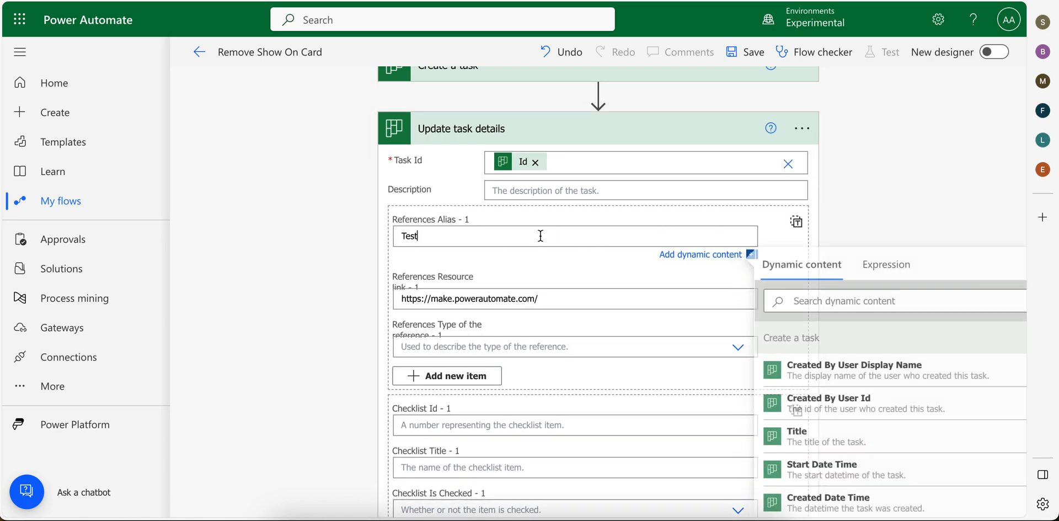
{"action": "type", "text": "Link"}
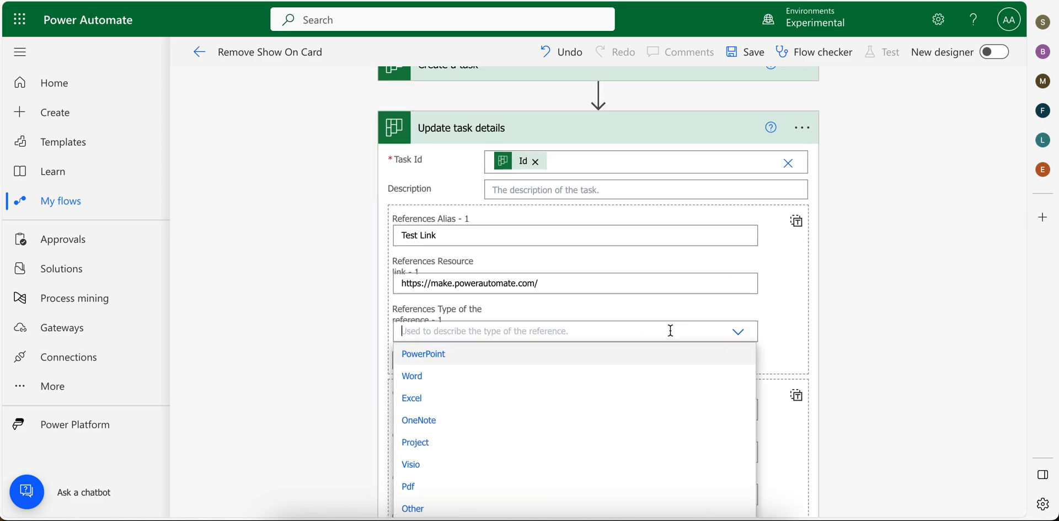
{"action": "scroll", "scroll_direction": "down", "scroll_amount": 3}
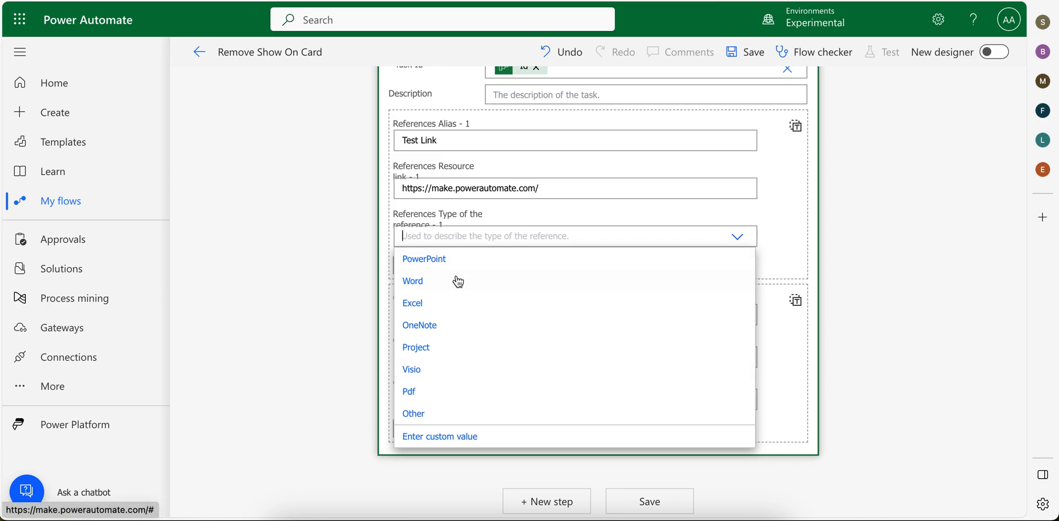
{"action": "left_click", "coordinate": [409, 392]}
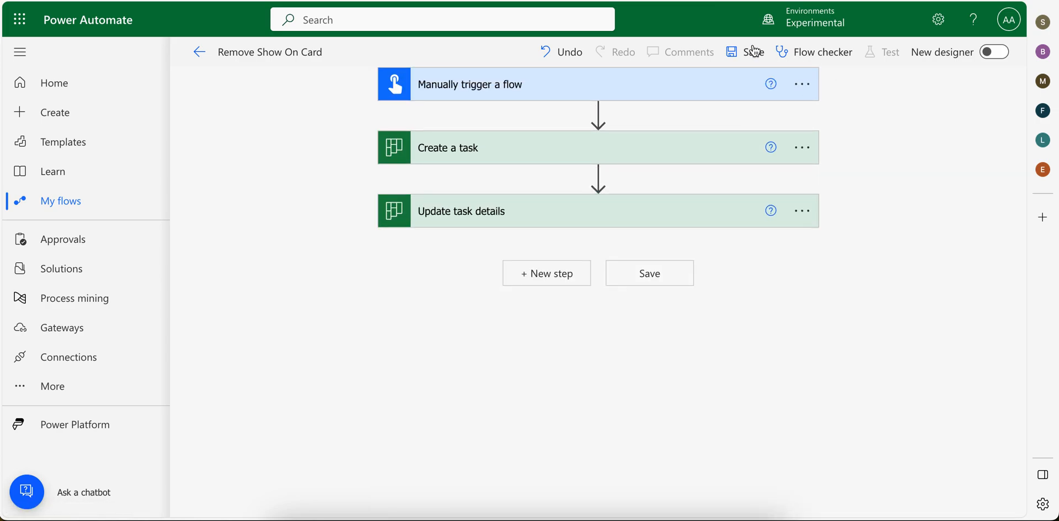
{"action": "left_click", "coordinate": [749, 51]}
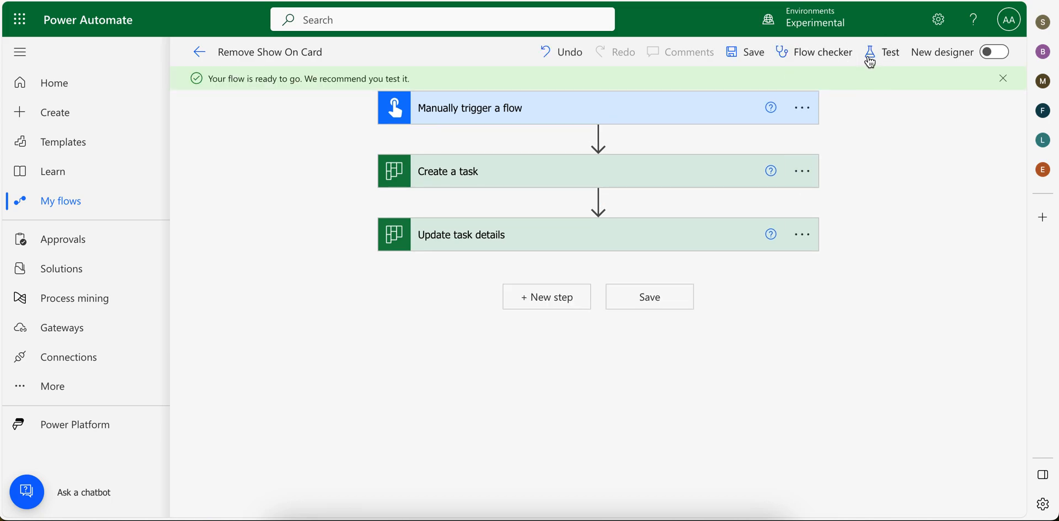
Run a manual test of the flow using the signed-in Planner connection
{"action": "left_click", "coordinate": [890, 52]}
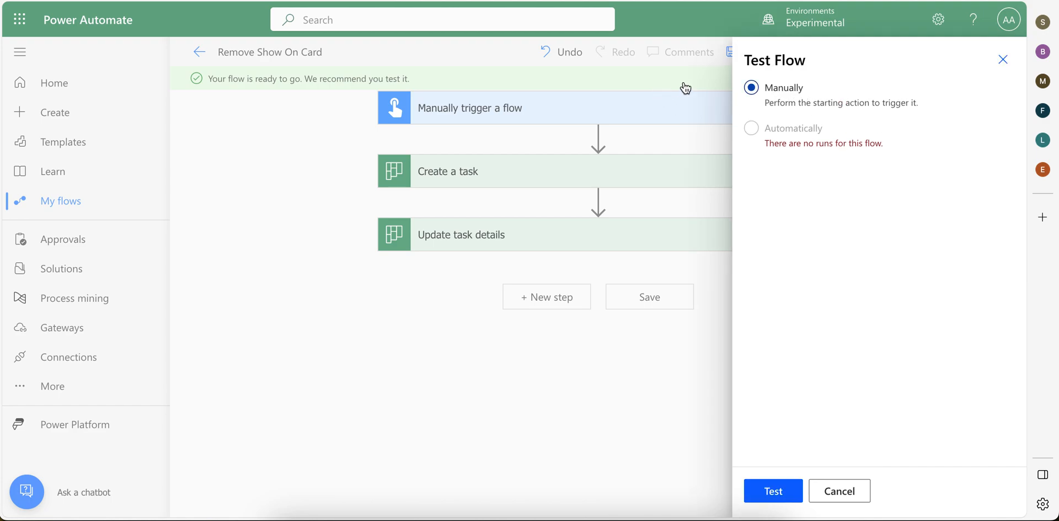
{"action": "left_click", "coordinate": [801, 491]}
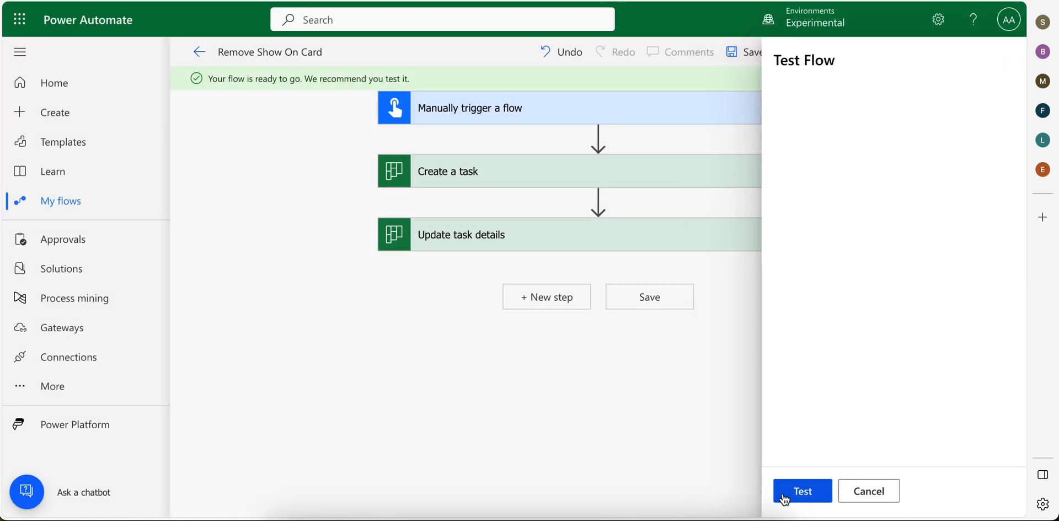
{"action": "left_click", "coordinate": [803, 506]}
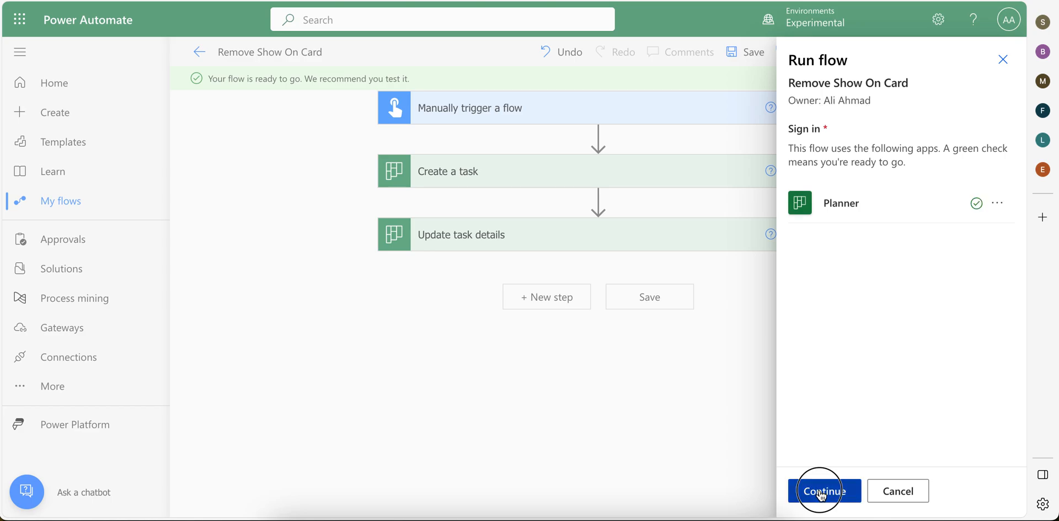
{"action": "left_click", "coordinate": [824, 506]}
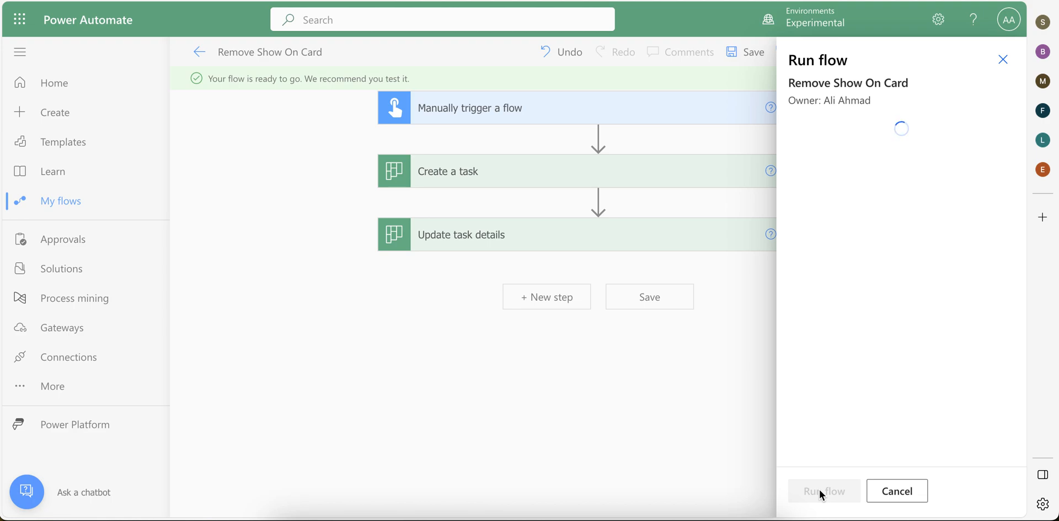
{"action": "left_click", "coordinate": [897, 491]}
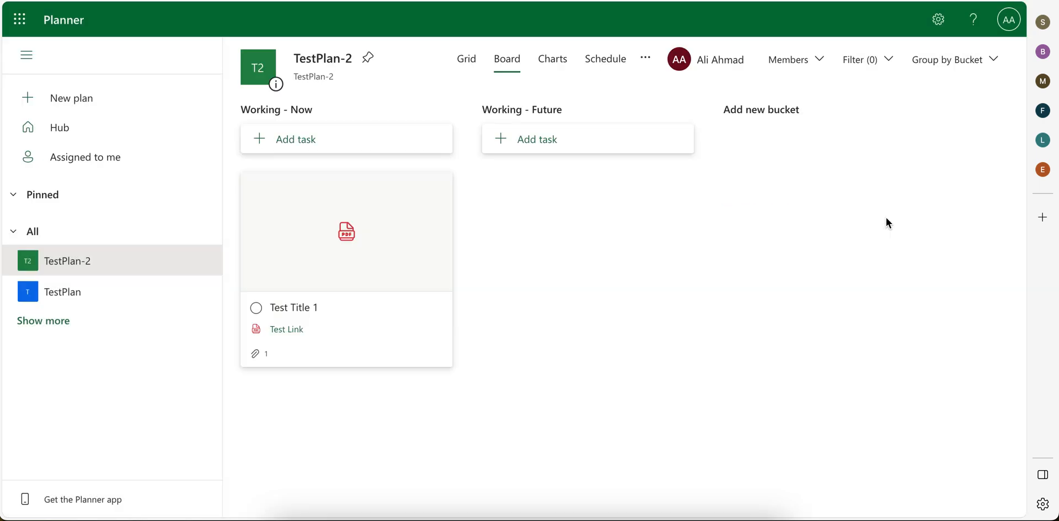
{"action": "mouse_move", "coordinate": [345, 315]}
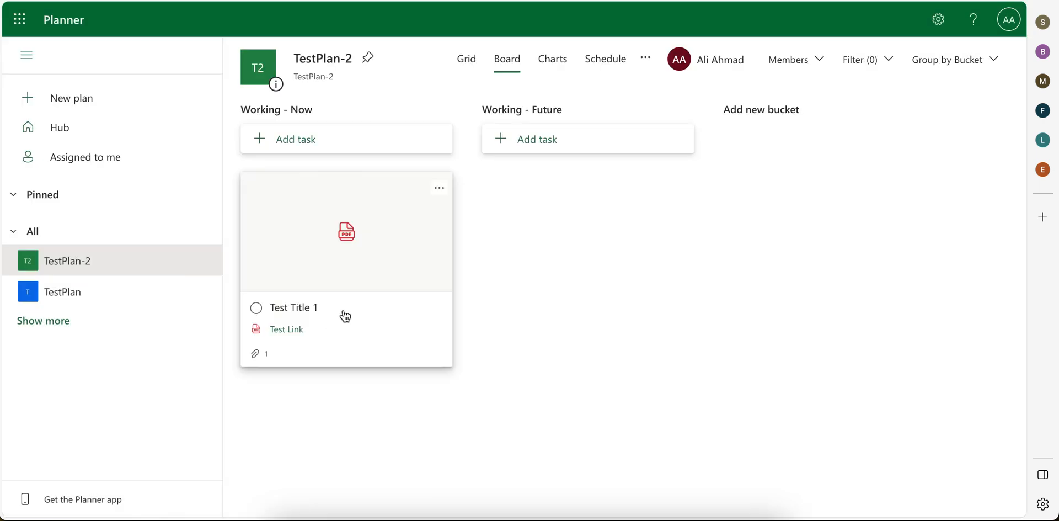
Turn off the Test Link preview on Test Title 1's Planner card
{"action": "left_click", "coordinate": [294, 307]}
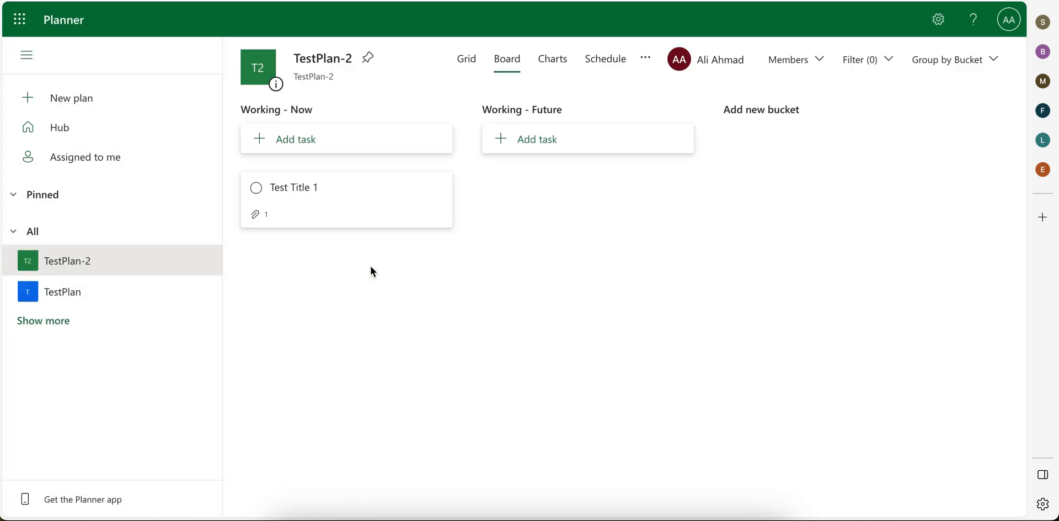
{"action": "mouse_move", "coordinate": [437, 192]}
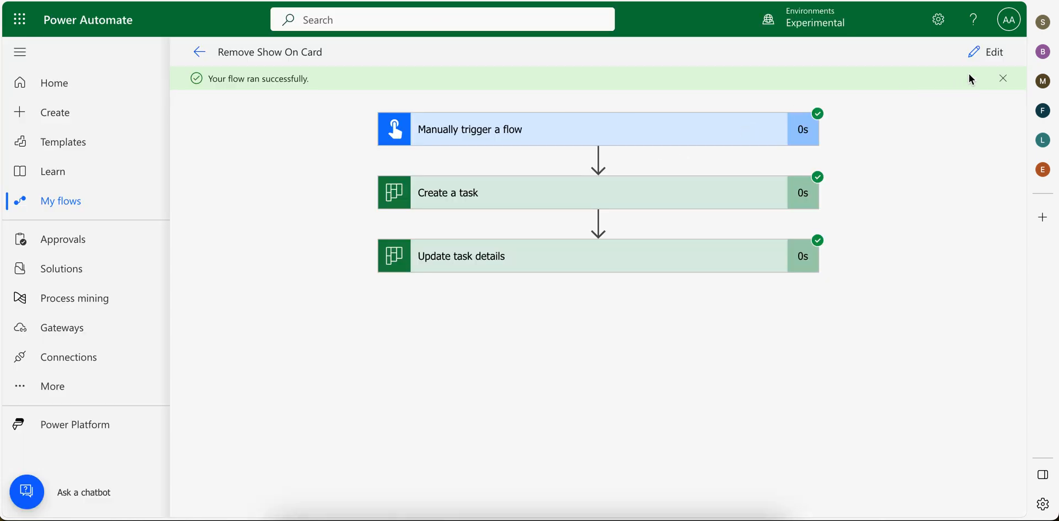
Search 'http' and add Invoke an HTTP request from HTTP with Microsoft Entra ID (preauthorized)
{"action": "left_click", "coordinate": [991, 52]}
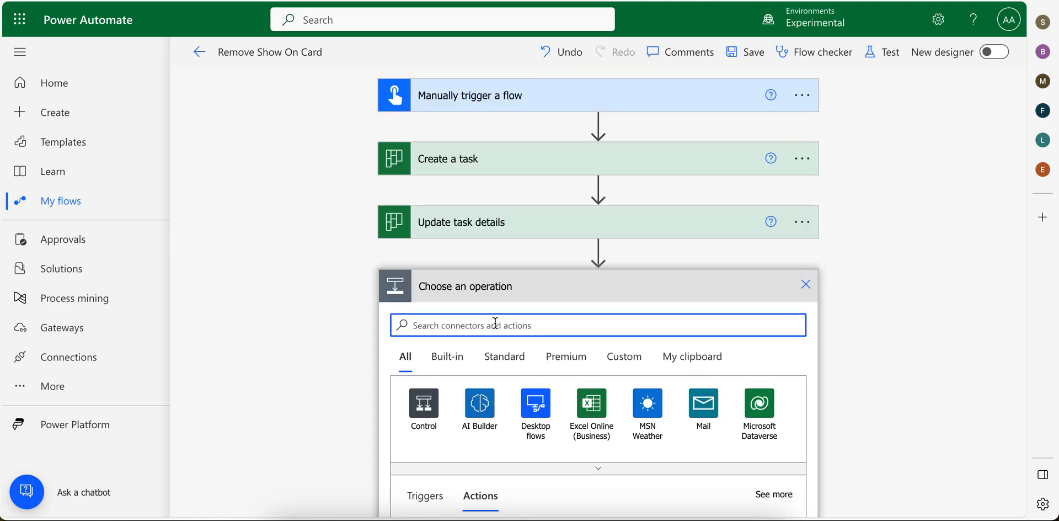
{"action": "type", "text": "http"}
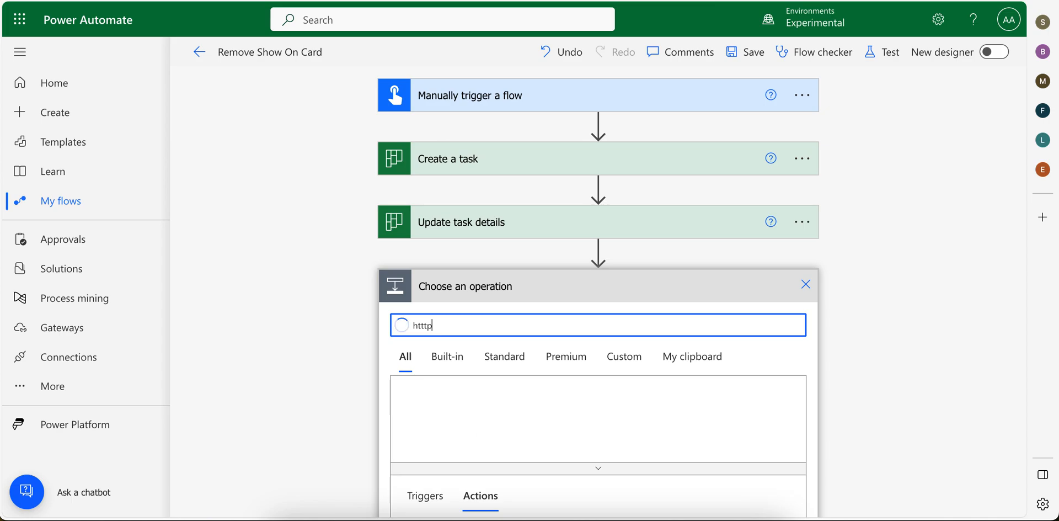
{"action": "key", "text": "Backspace"}
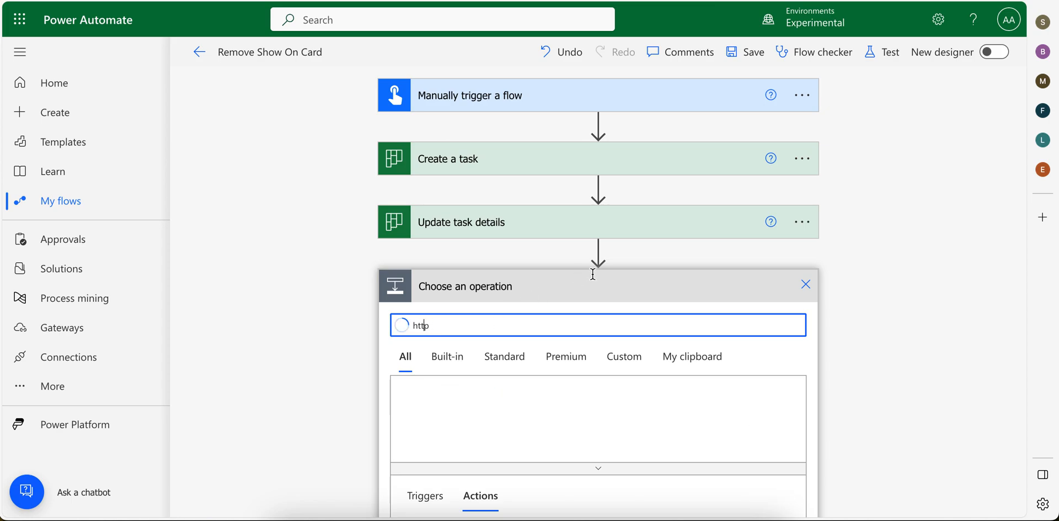
{"action": "scroll", "scroll_direction": "down", "scroll_amount": 3}
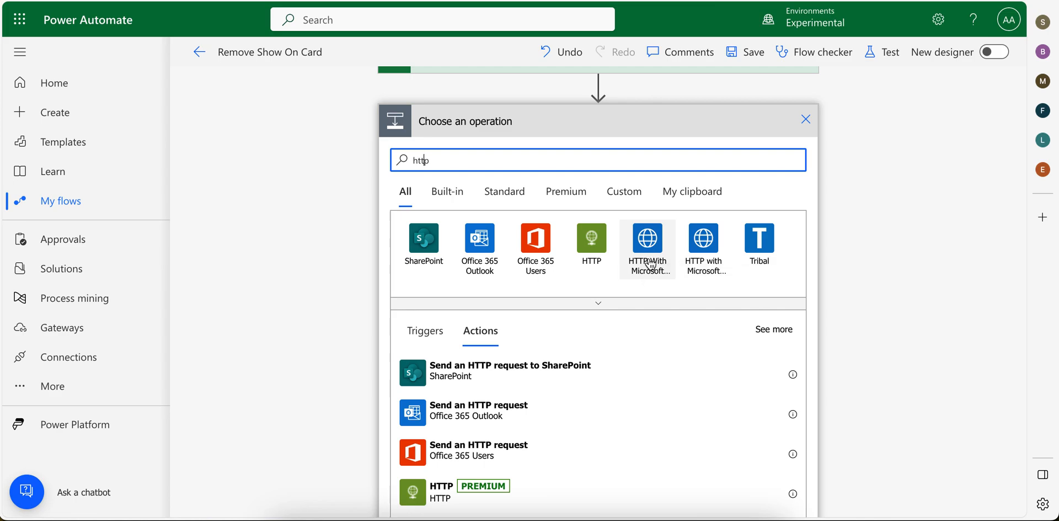
{"action": "mouse_move", "coordinate": [717, 263]}
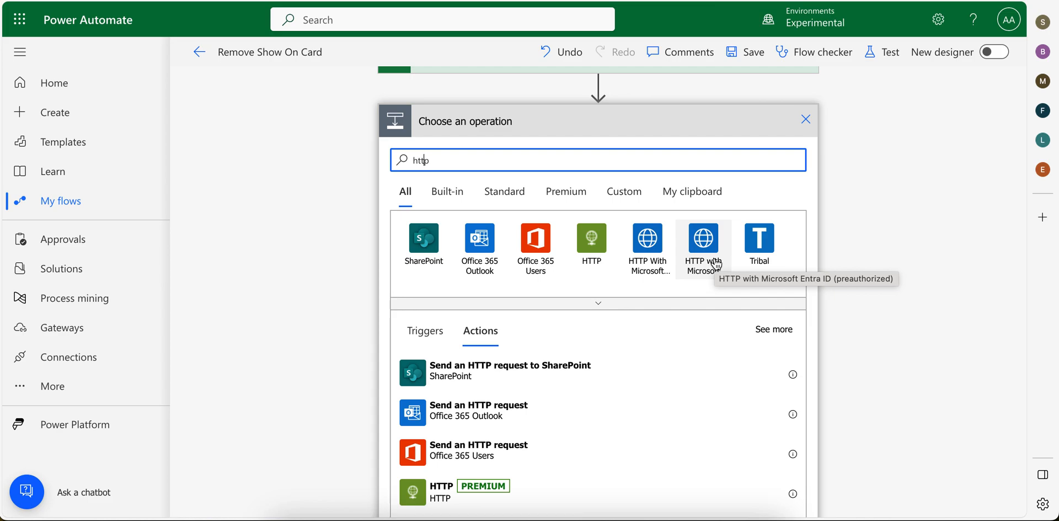
{"action": "left_click", "coordinate": [703, 239]}
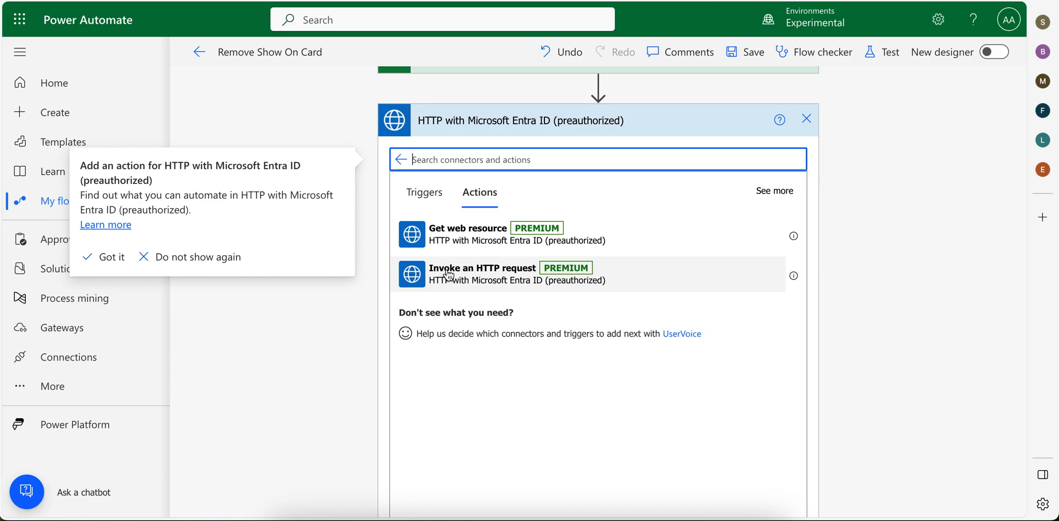
{"action": "left_click", "coordinate": [111, 256]}
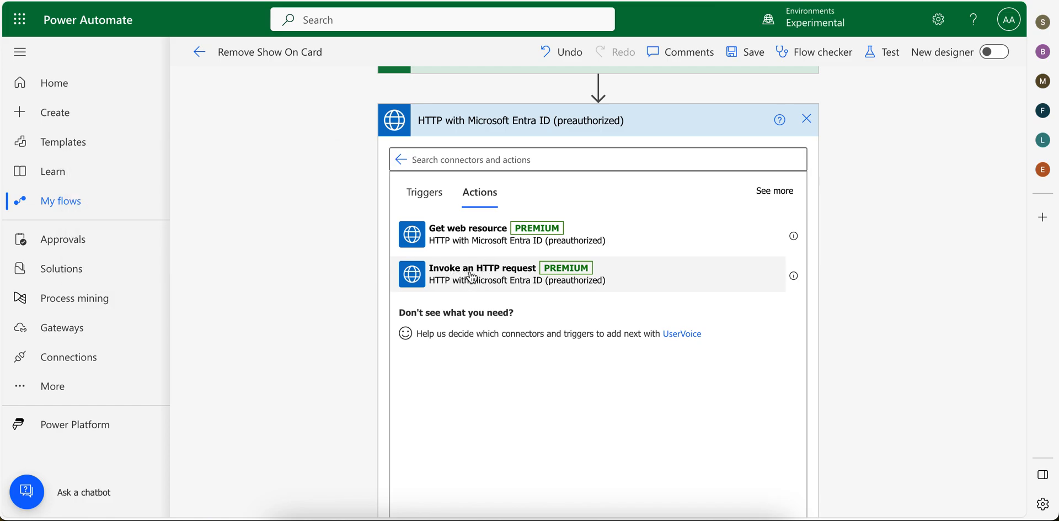
{"action": "left_click", "coordinate": [484, 274]}
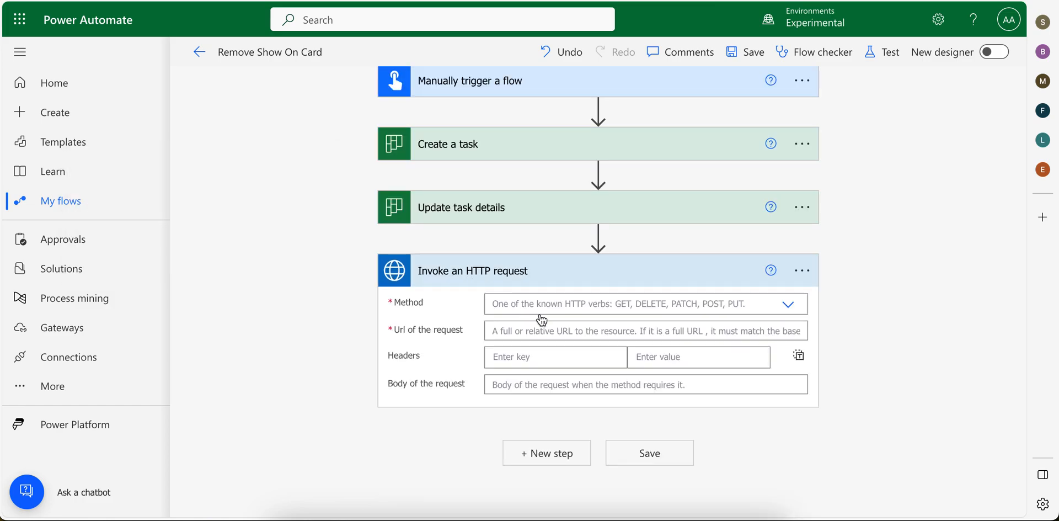
Set method PATCH, URL graph.microsoft.com/v1.0/planner/tasks/{Id}/details, and add an If-Match header
{"action": "left_click", "coordinate": [646, 303]}
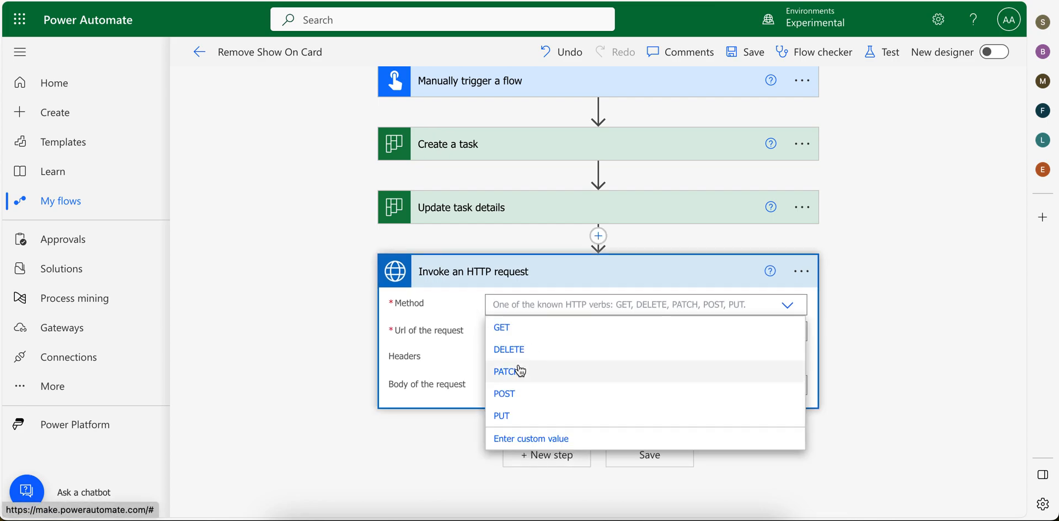
{"action": "left_click", "coordinate": [505, 371]}
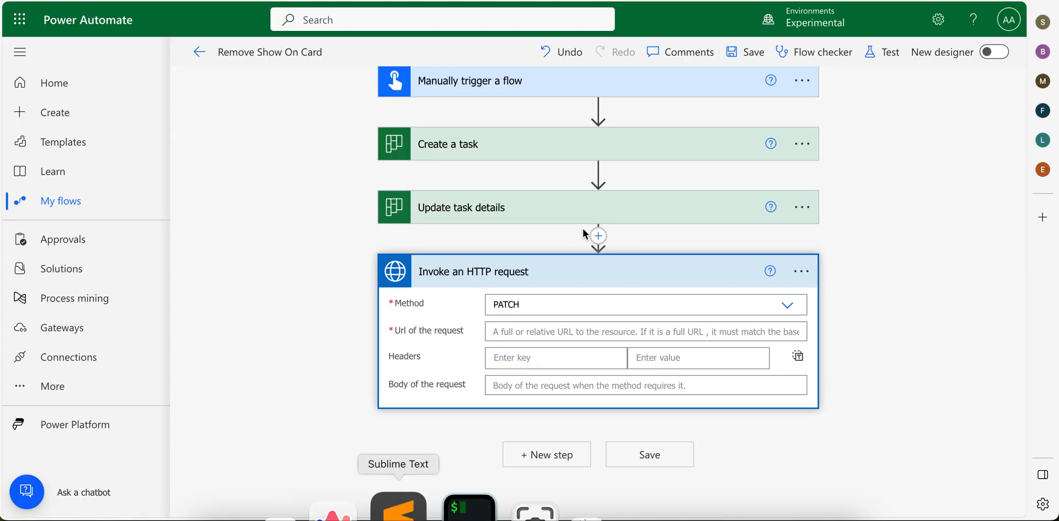
{"action": "type", "text": "https://graph.microsoft.com/v1.0/planner/tasks/ID/details"}
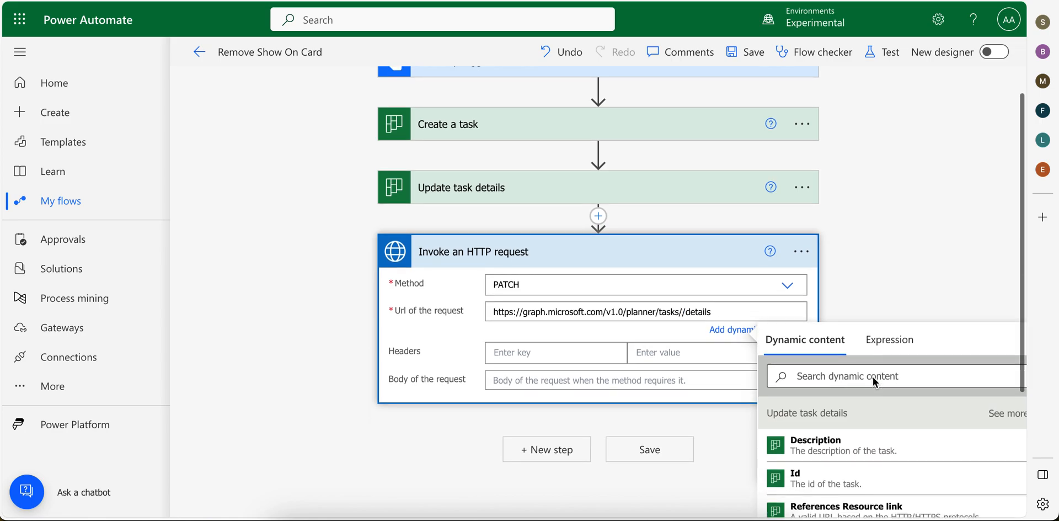
{"action": "scroll", "scroll_direction": "down", "scroll_amount": 3}
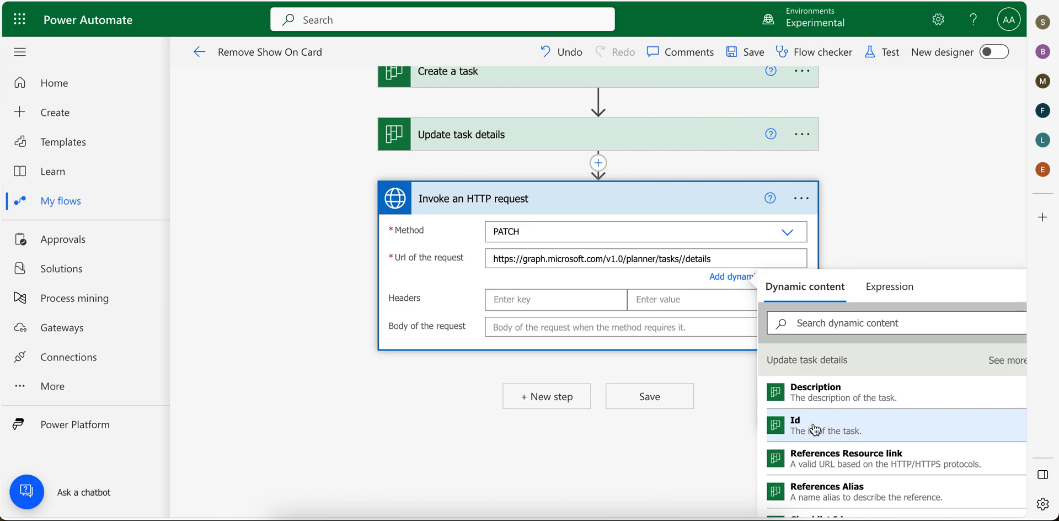
{"action": "scroll", "scroll_direction": "down", "scroll_amount": 3}
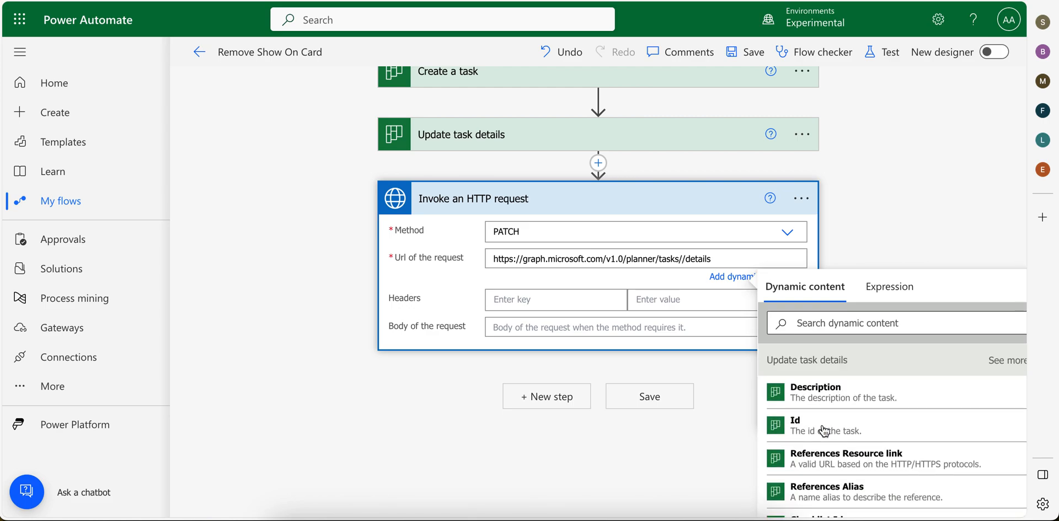
{"action": "left_click", "coordinate": [795, 425]}
{"action": "type", "text": "If-Match"}
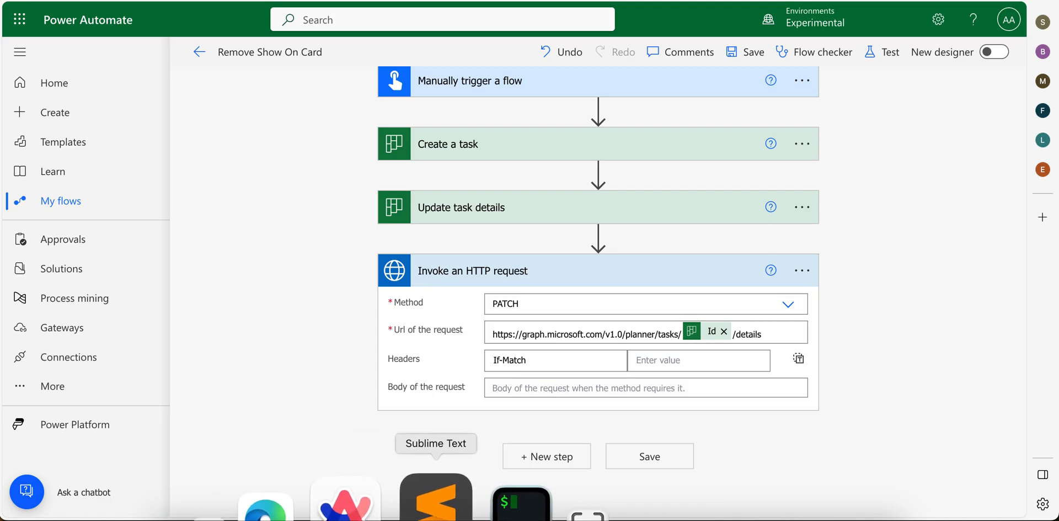
{"action": "left_click", "coordinate": [436, 498]}
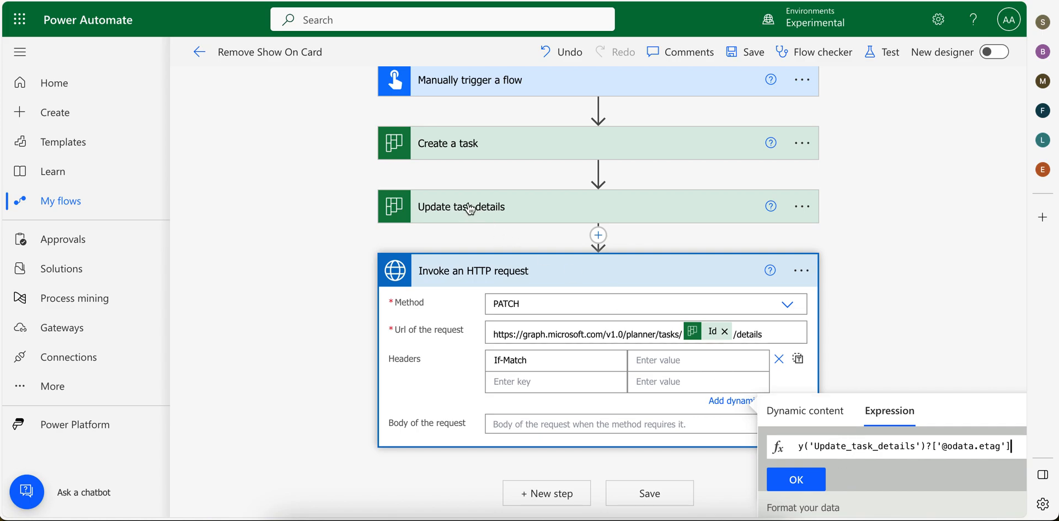
{"action": "mouse_move", "coordinate": [483, 217]}
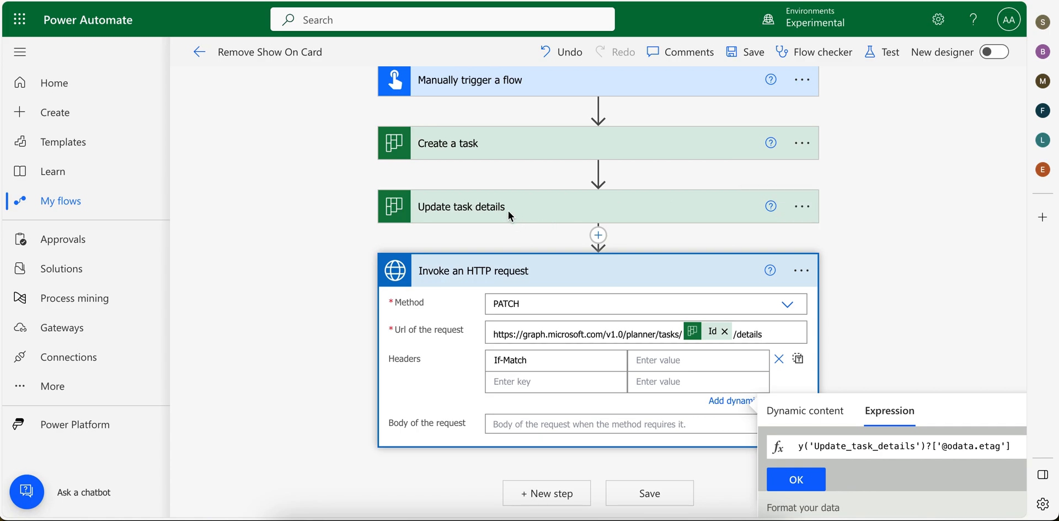
{"action": "left_click", "coordinate": [908, 447]}
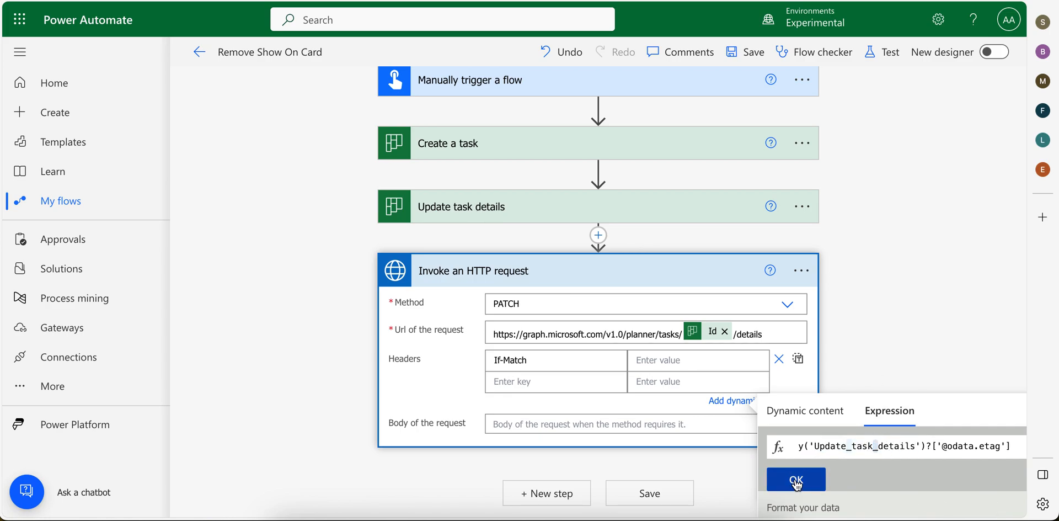
{"action": "left_click", "coordinate": [796, 479]}
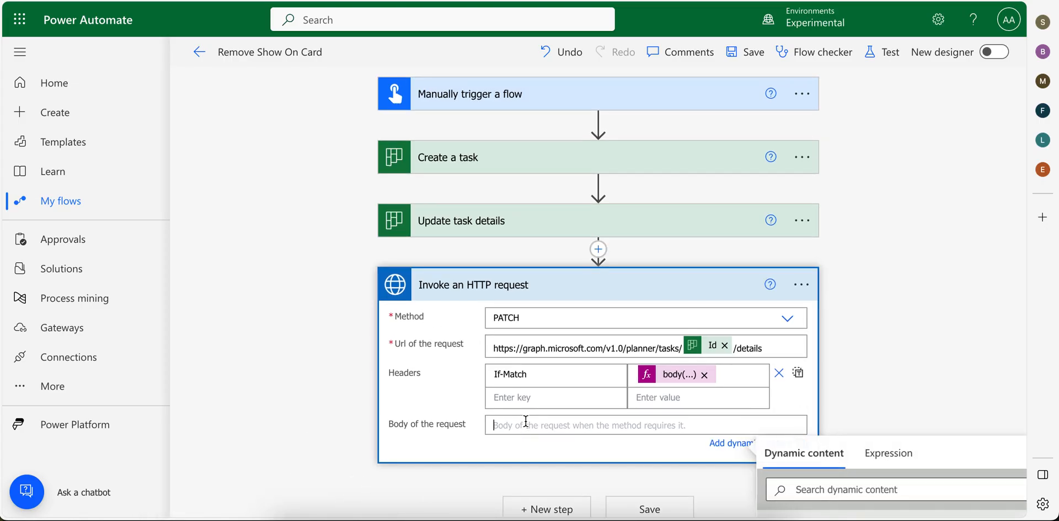
Set the body to {"previewType": "noPreview"}, then save and run a manual test
{"action": "type", "text": "{\"previewType\": \"noPreview\"}"}
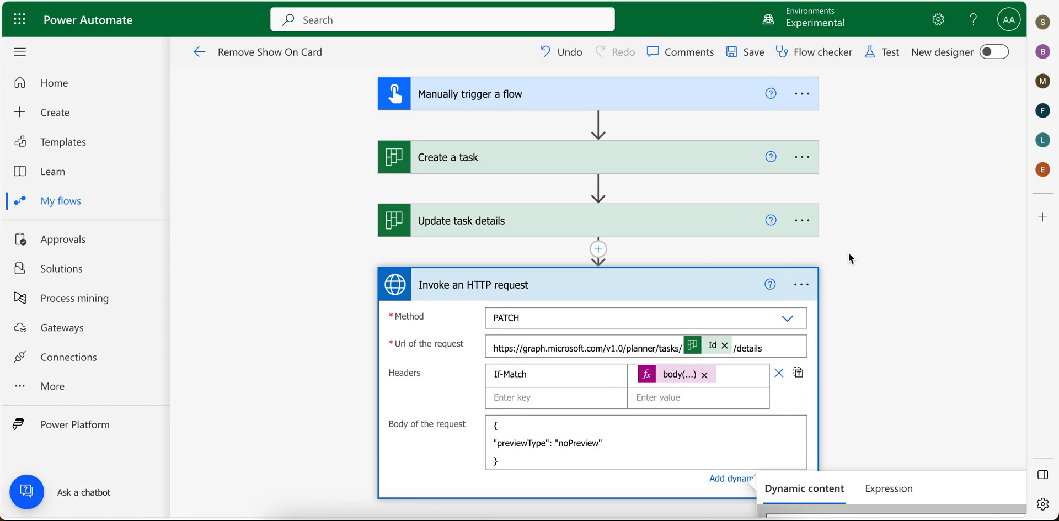
{"action": "left_click", "coordinate": [890, 52]}
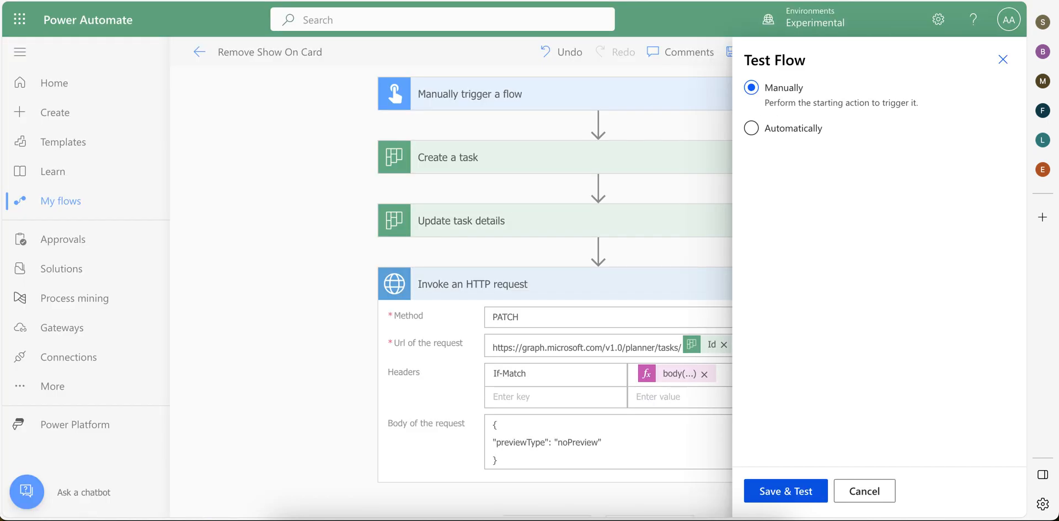
{"action": "left_click", "coordinate": [787, 490]}
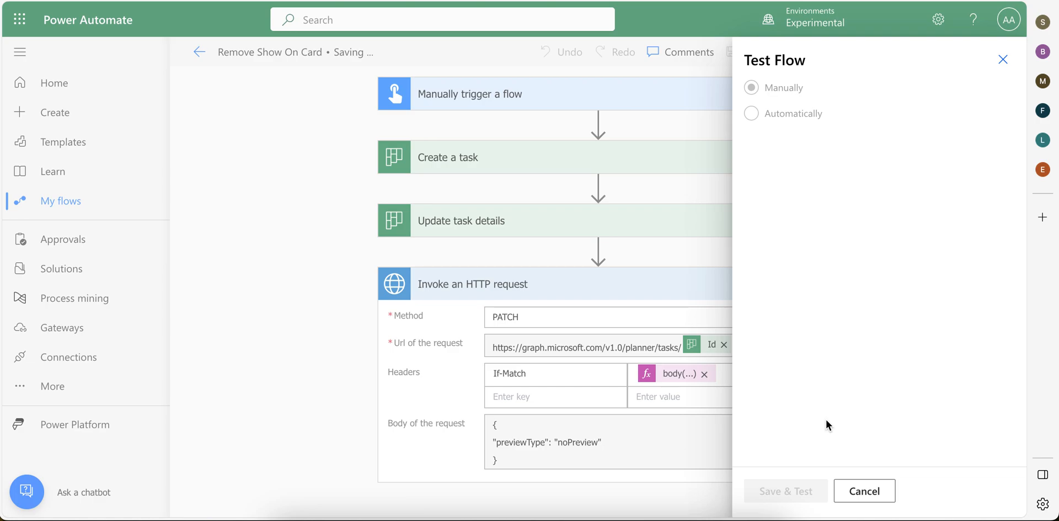
{"action": "left_click", "coordinate": [786, 490]}
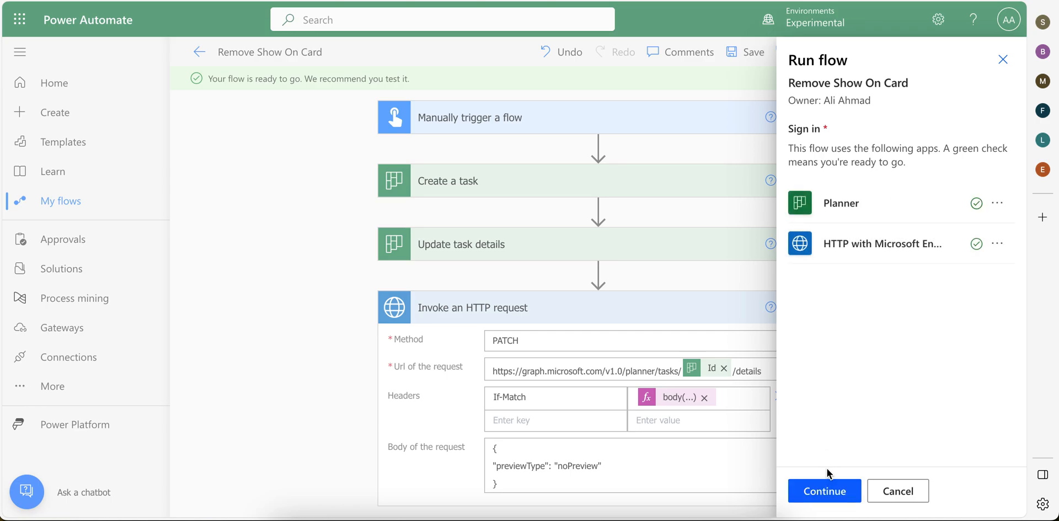
{"action": "left_click", "coordinate": [824, 491]}
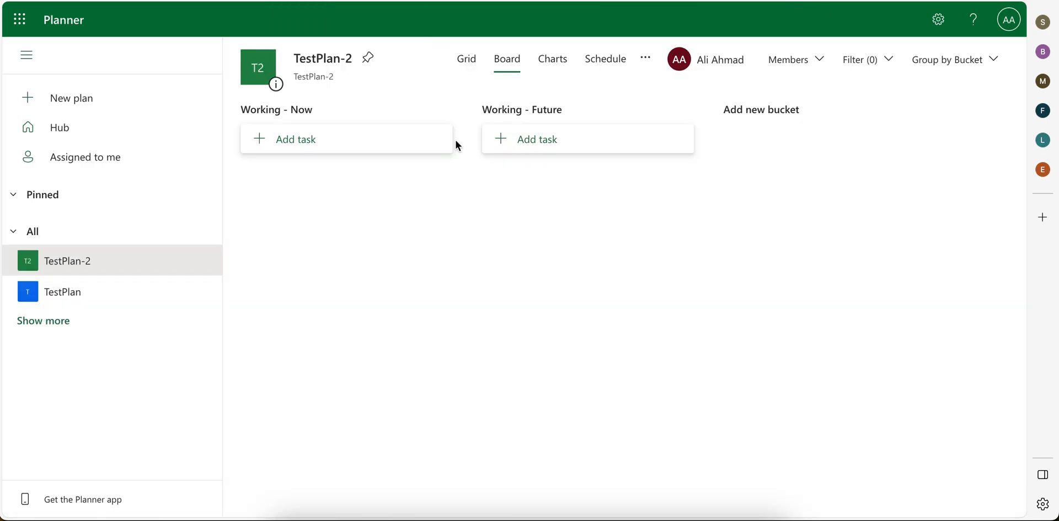
{"action": "mouse_move", "coordinate": [250, 116]}
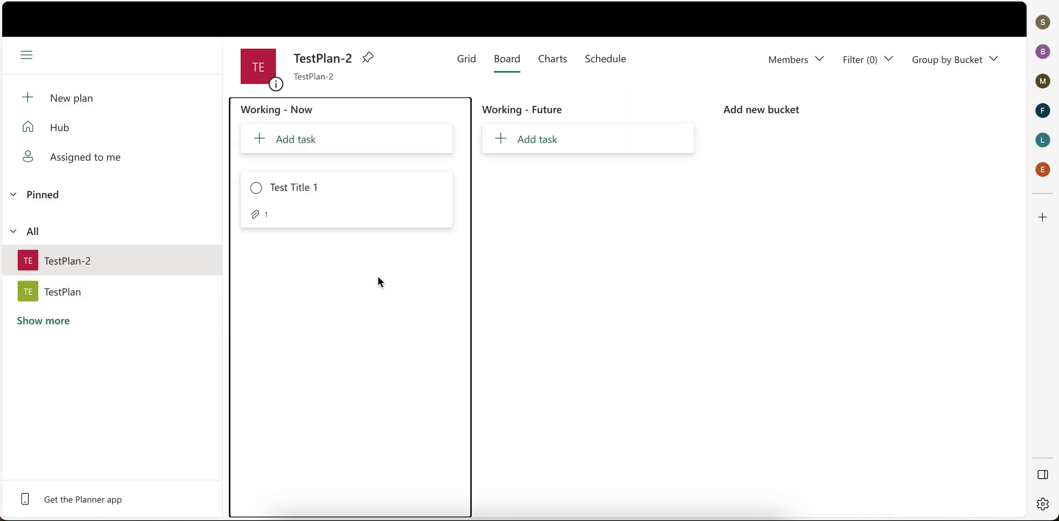
{"action": "mouse_move", "coordinate": [348, 189]}
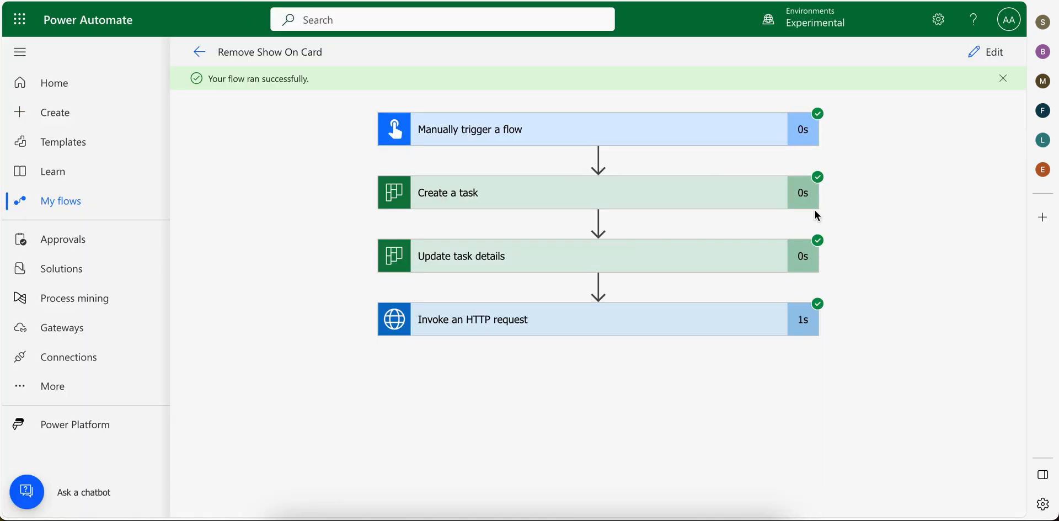
{"action": "mouse_move", "coordinate": [575, 320]}
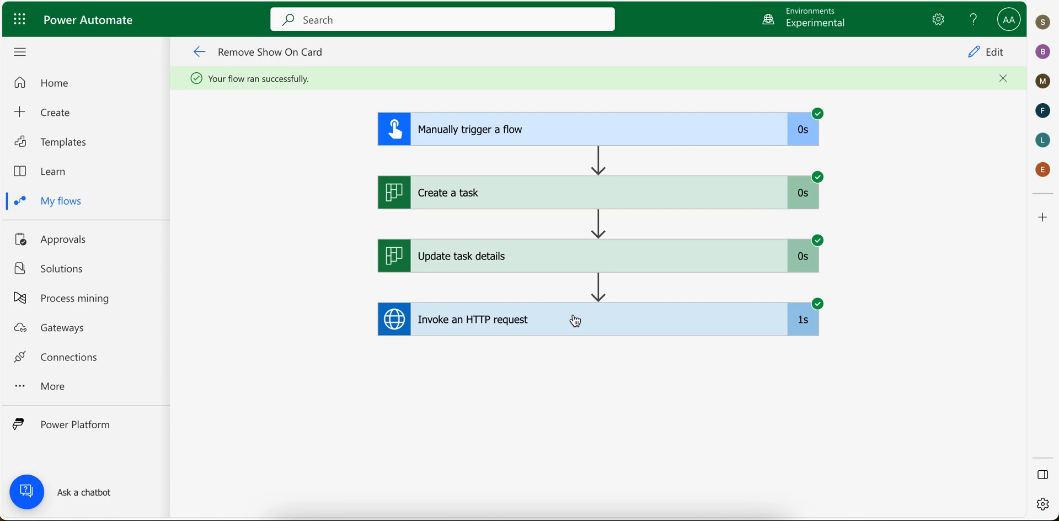
{"action": "mouse_move", "coordinate": [711, 287]}
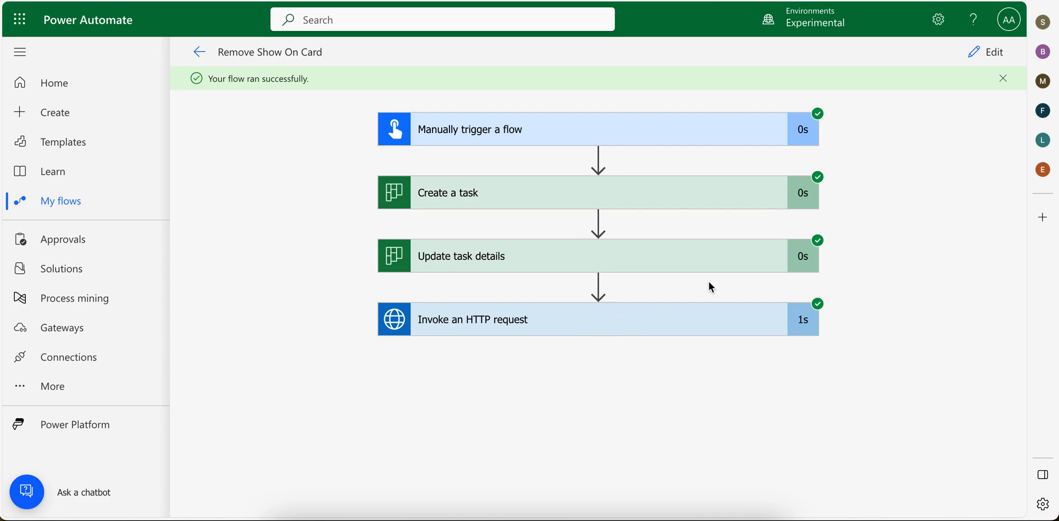
{"action": "mouse_move", "coordinate": [633, 335]}
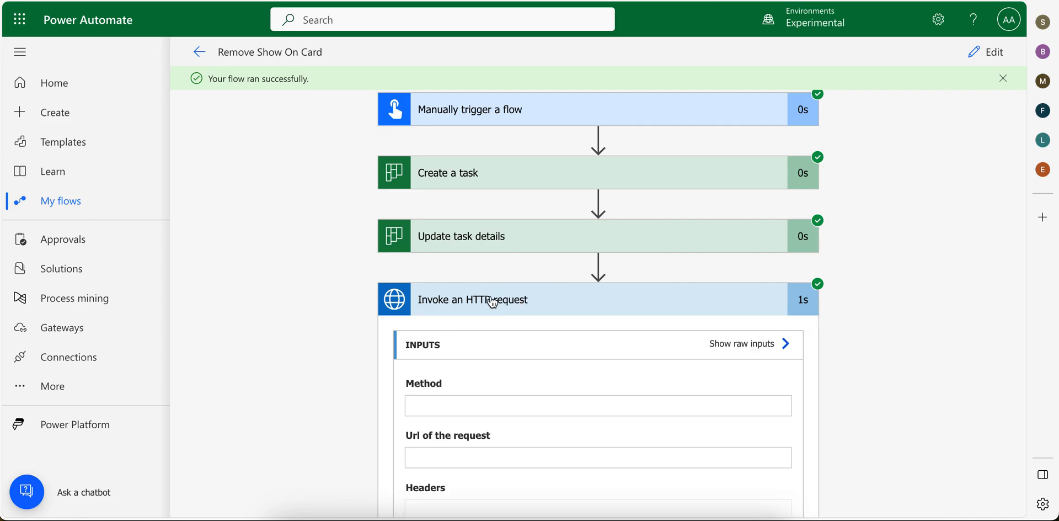
{"action": "left_click", "coordinate": [493, 300]}
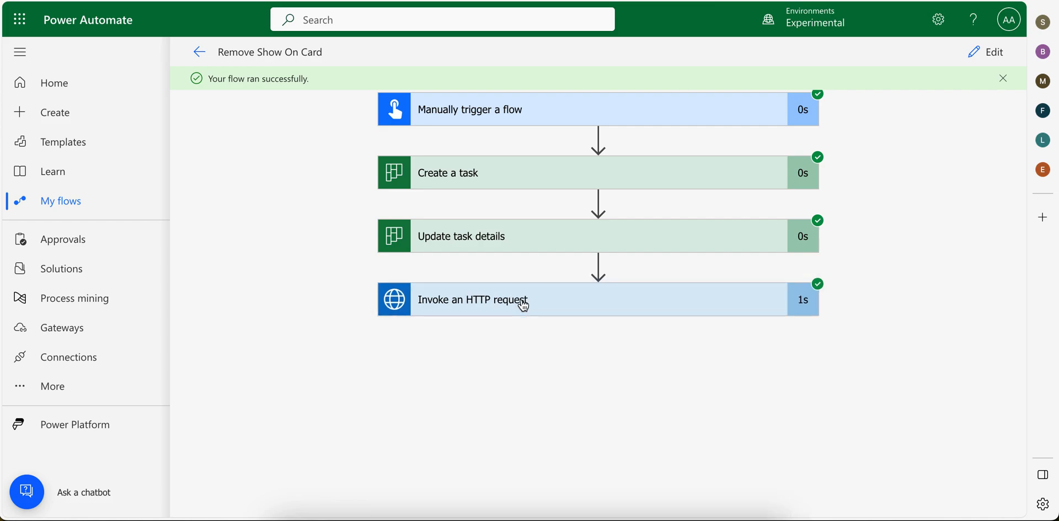